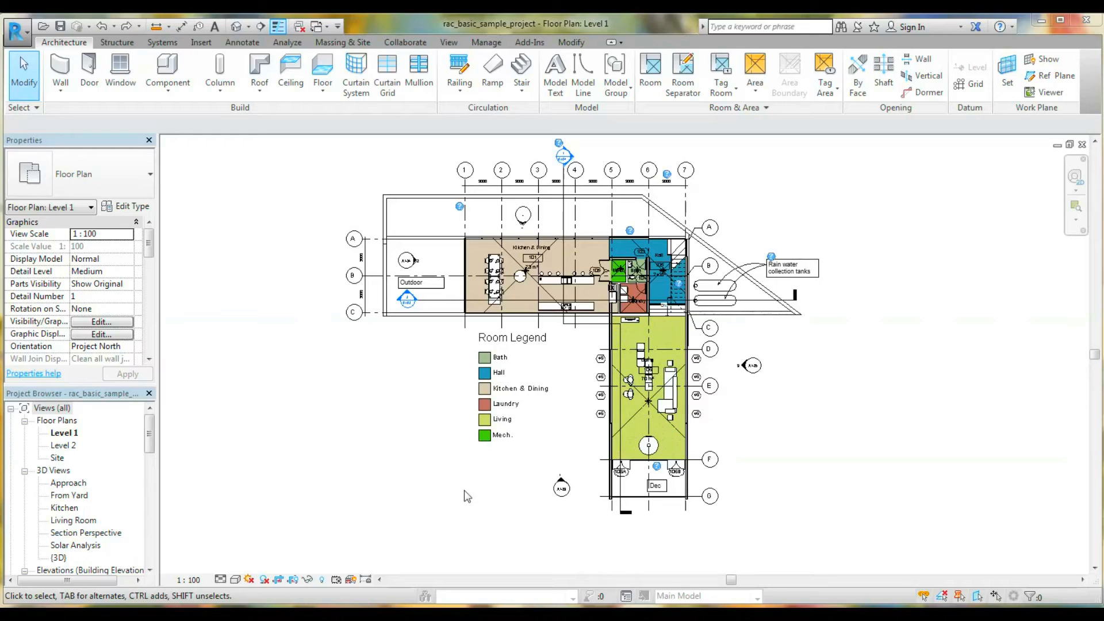
pyautogui.moveTo(444, 445)
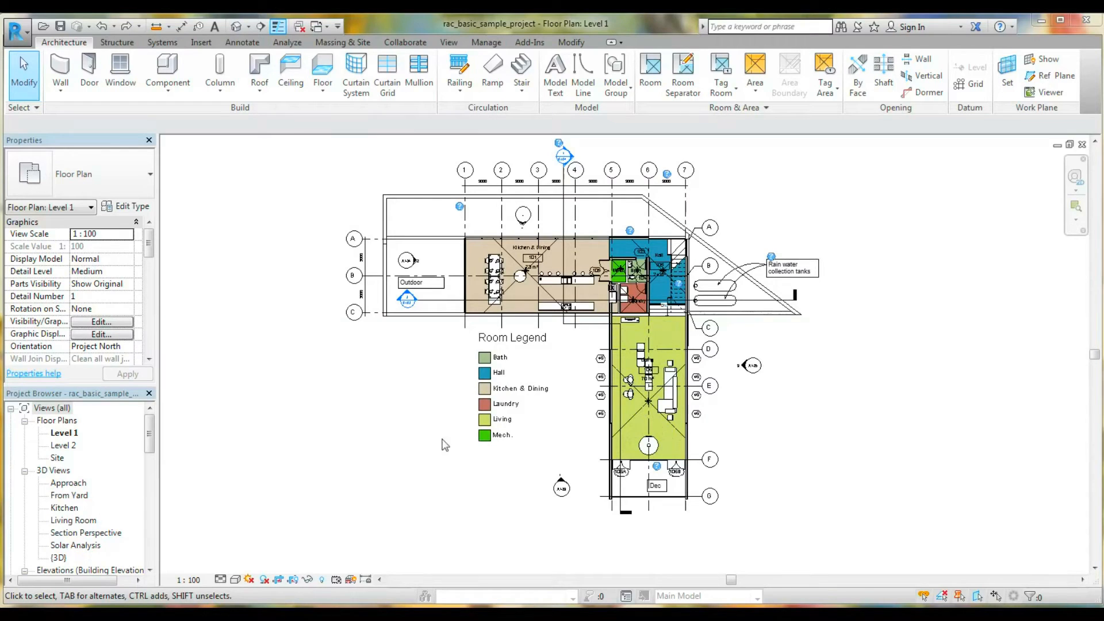
pyautogui.moveTo(418, 426)
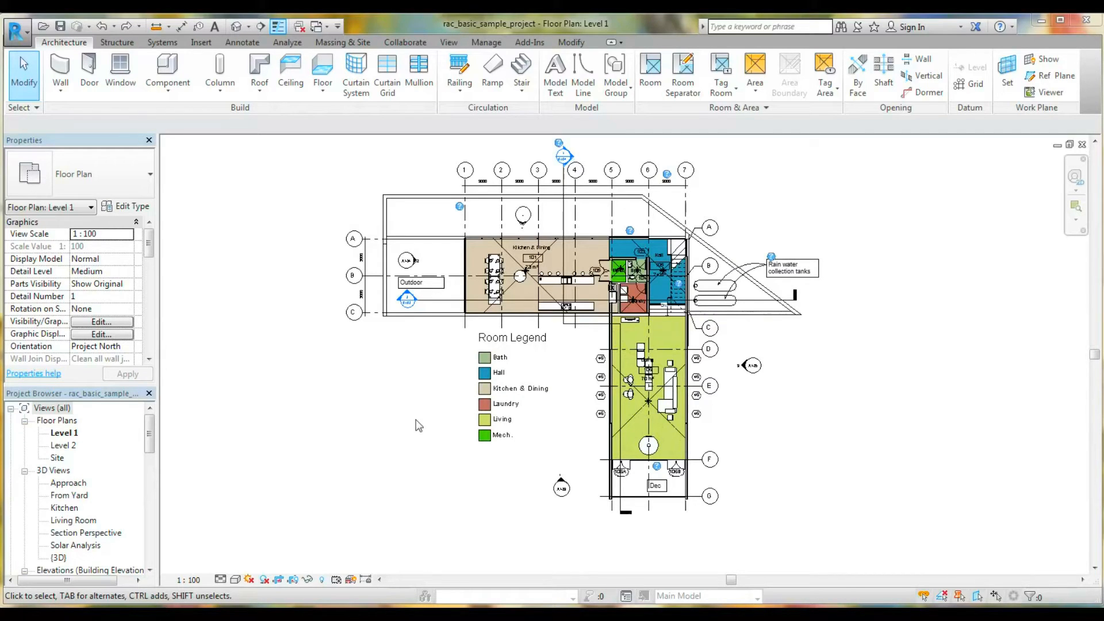
pyautogui.moveTo(581, 262)
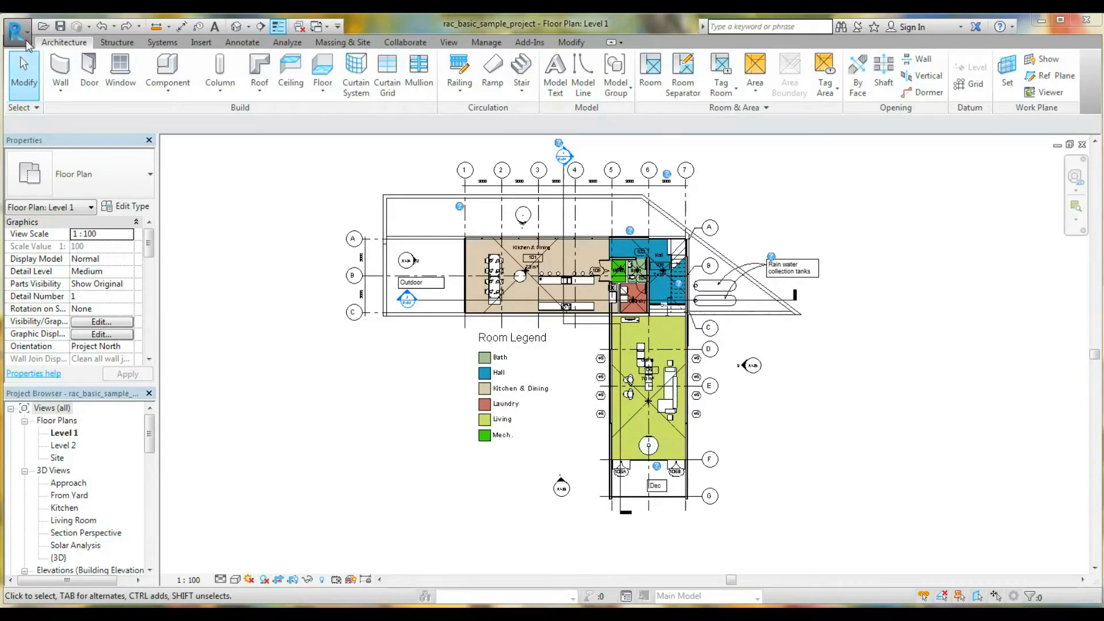
# Create a new family from the English Metric Generic Model template.
pyautogui.click(16, 27)
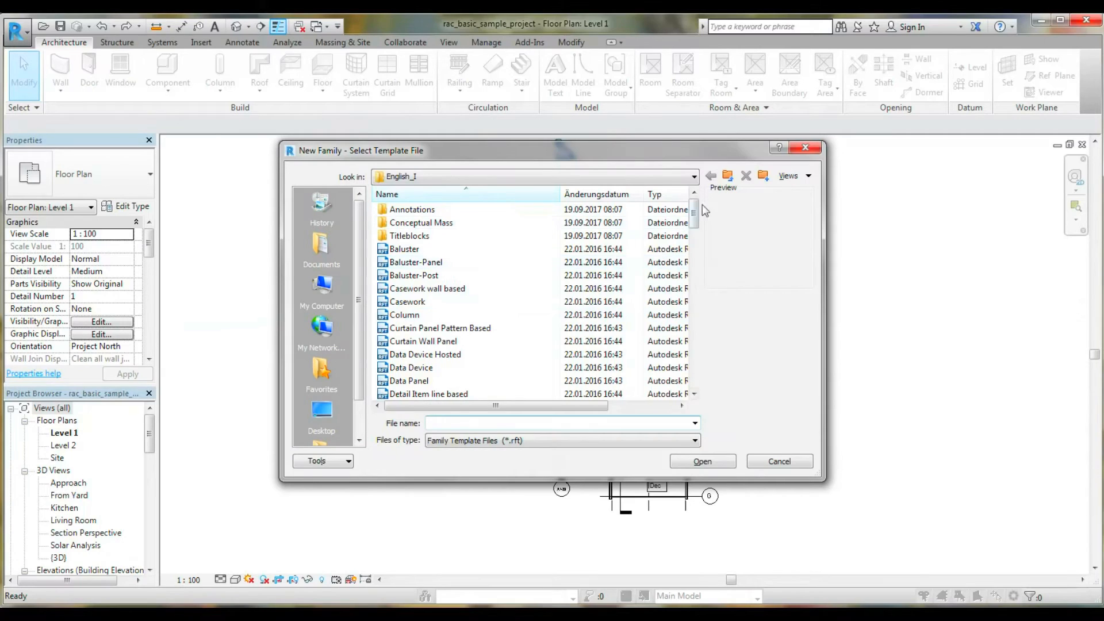
pyautogui.click(710, 176)
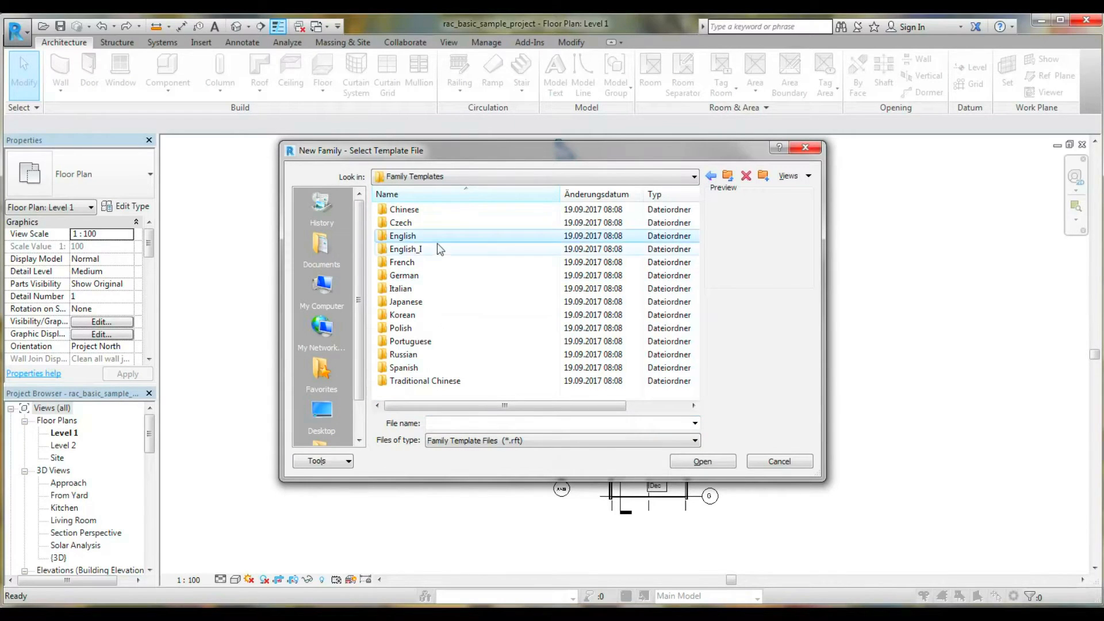
pyautogui.doubleClick(403, 235)
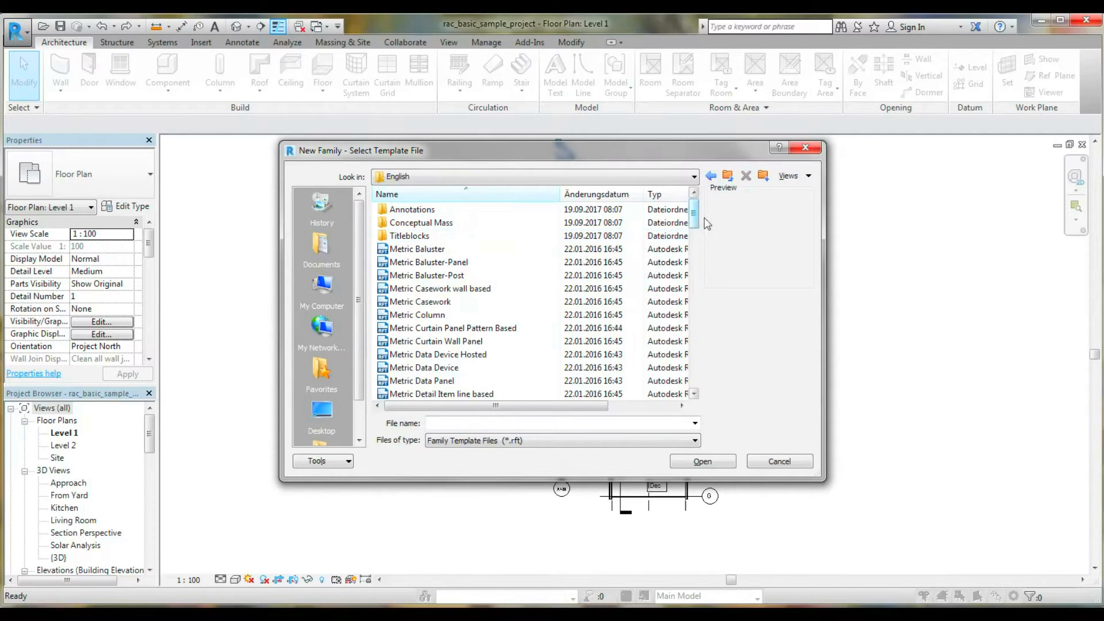
pyautogui.scroll(-3)
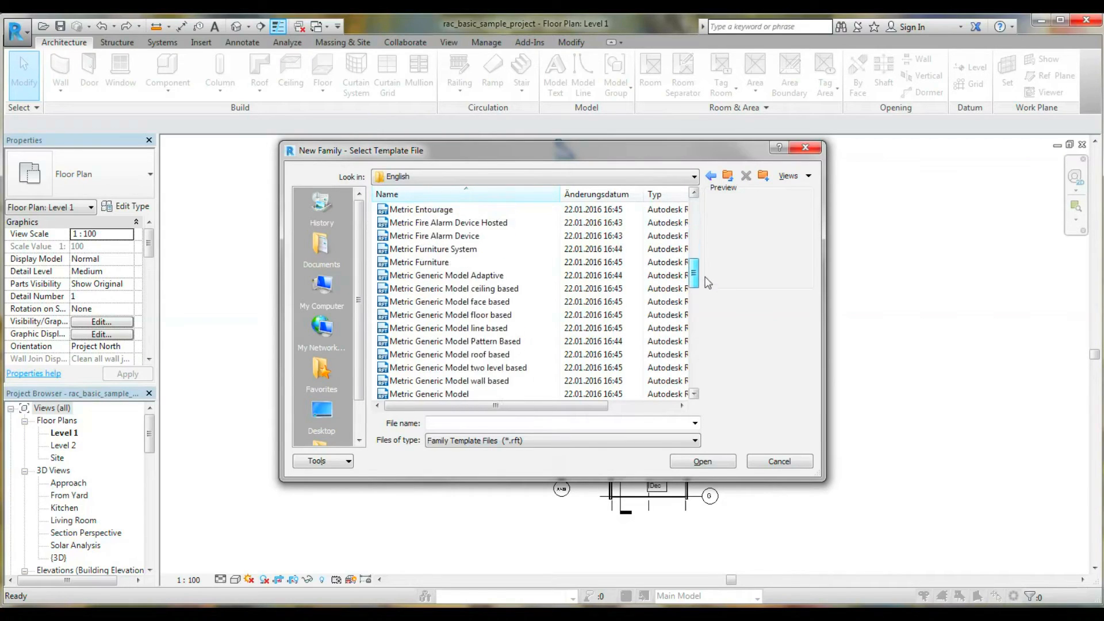
pyautogui.scroll(-3)
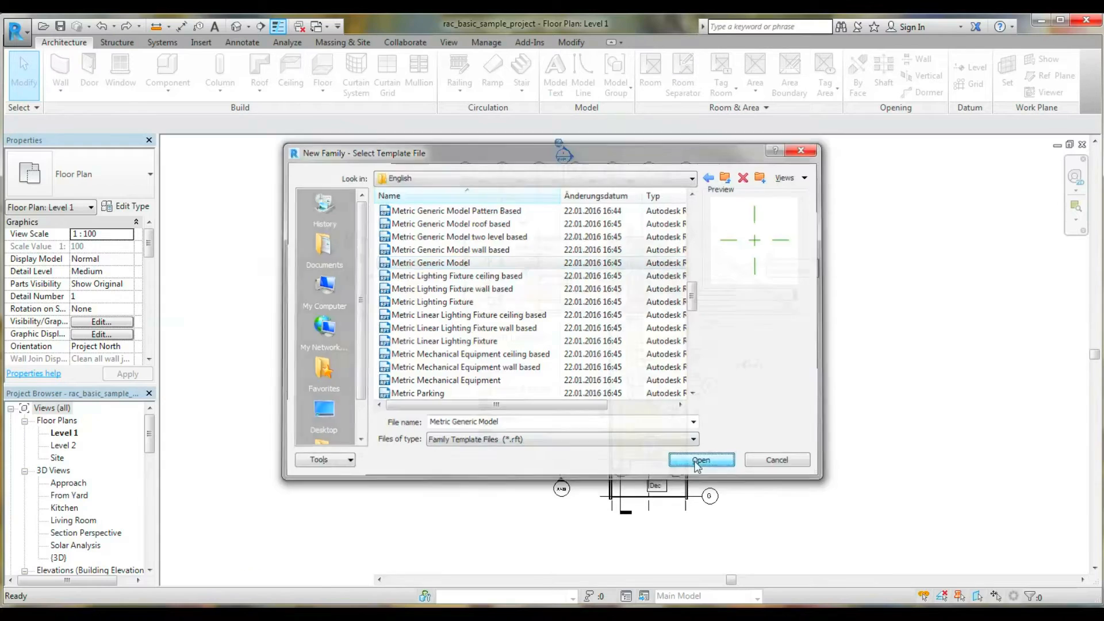
pyautogui.click(700, 461)
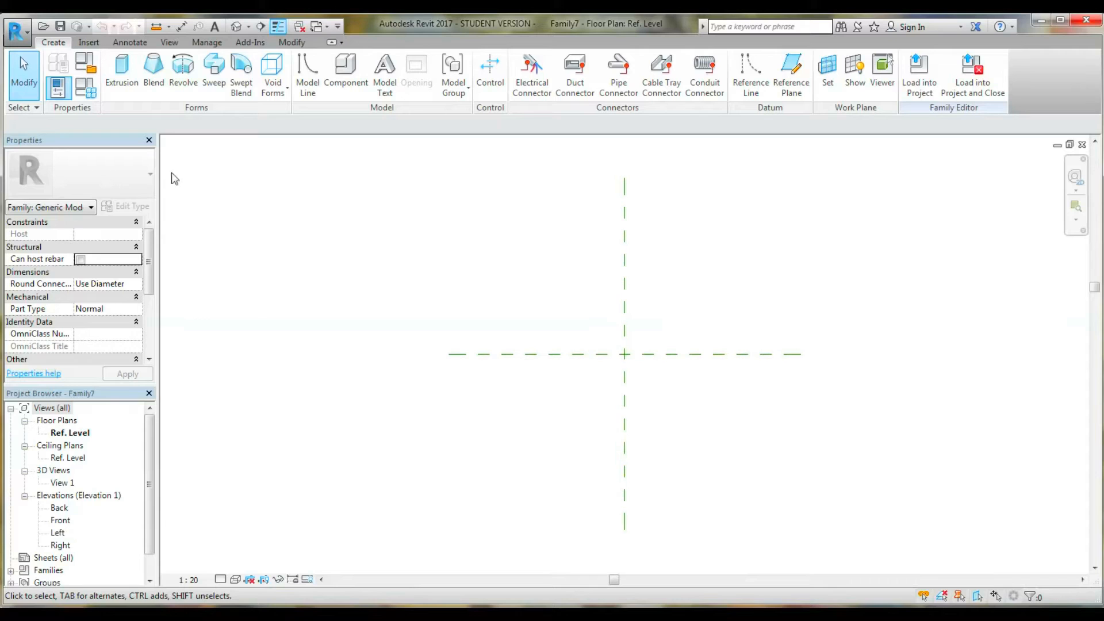
# Sketch a 1420 × 960 extrusion rectangle starting at the reference planes' intersection.
pyautogui.click(122, 71)
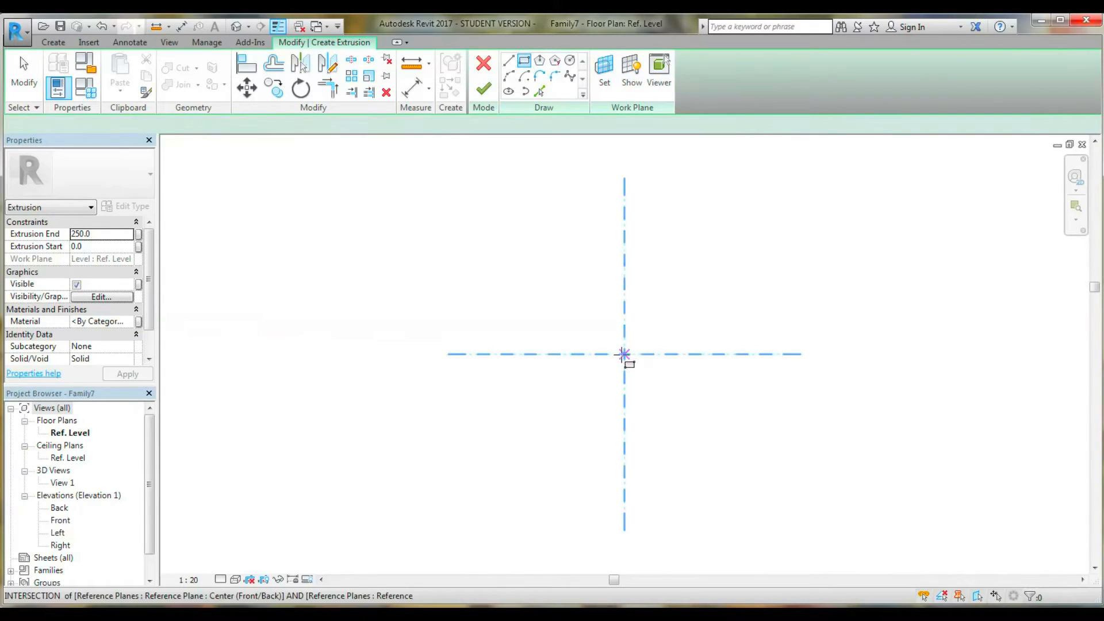
pyautogui.click(624, 355)
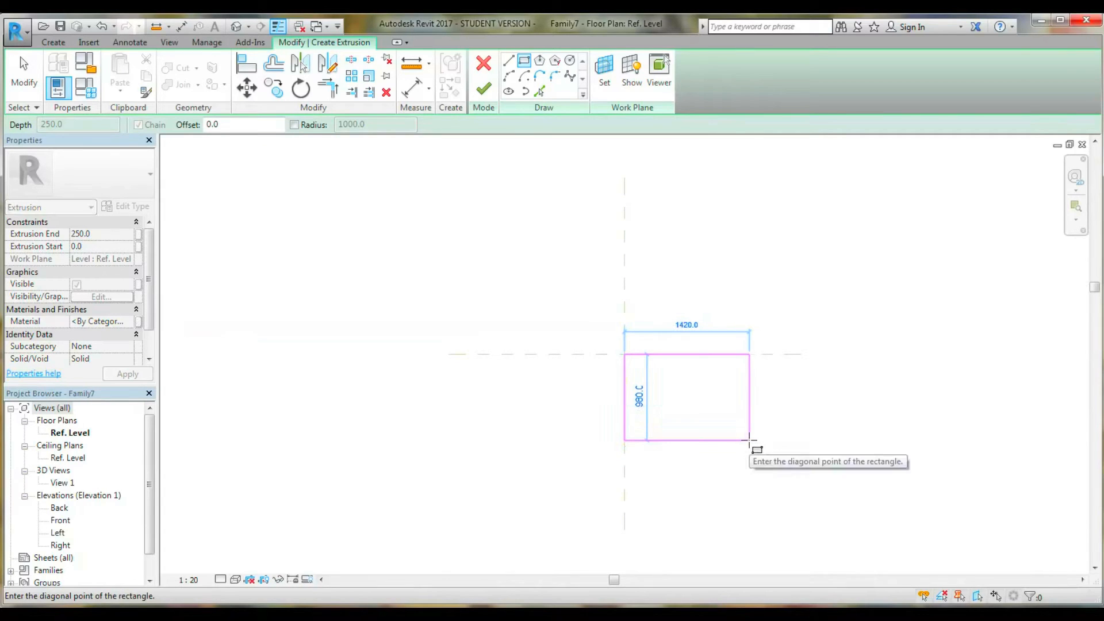
pyautogui.click(750, 439)
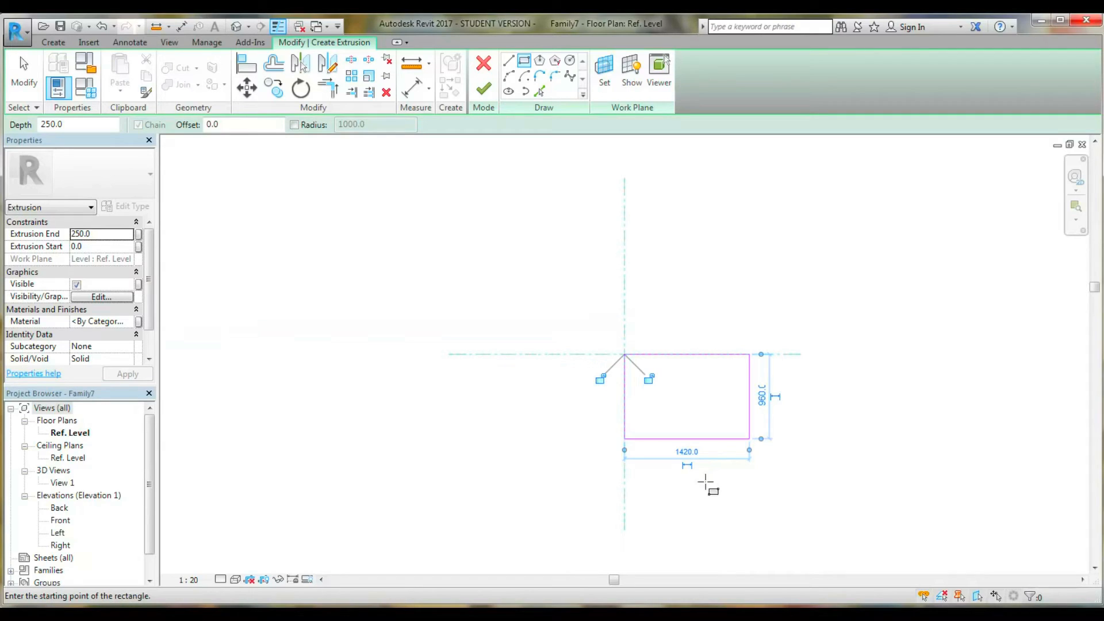
pyautogui.moveTo(683, 468)
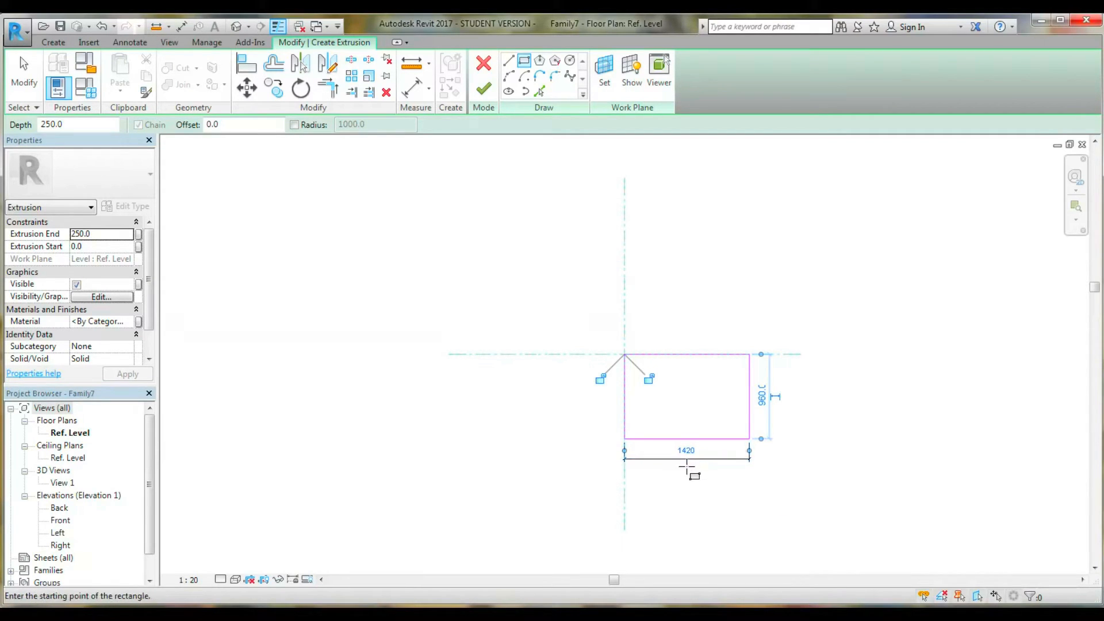
pyautogui.moveTo(775, 400)
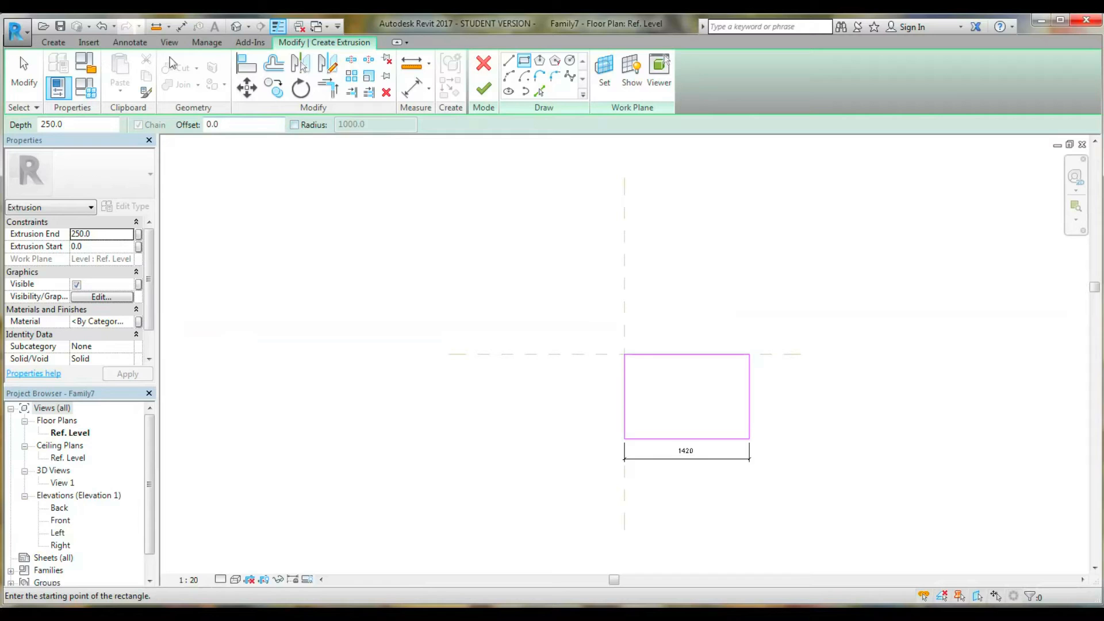
pyautogui.click(129, 42)
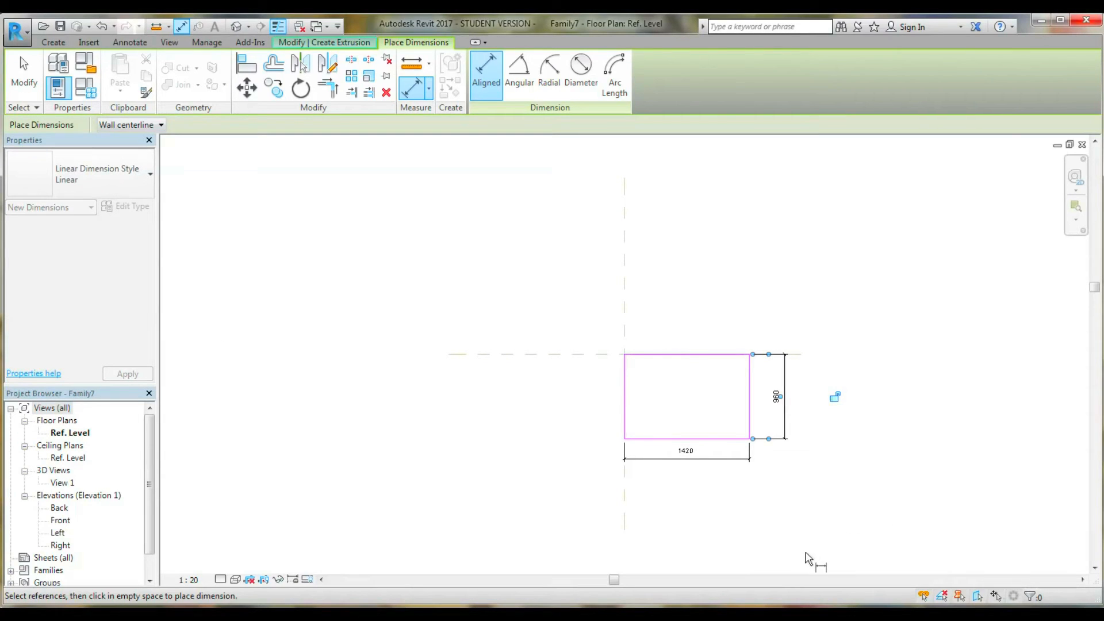
# Place the 960 dimension, then select the 1420 dimension and check its label list.
pyautogui.click(799, 483)
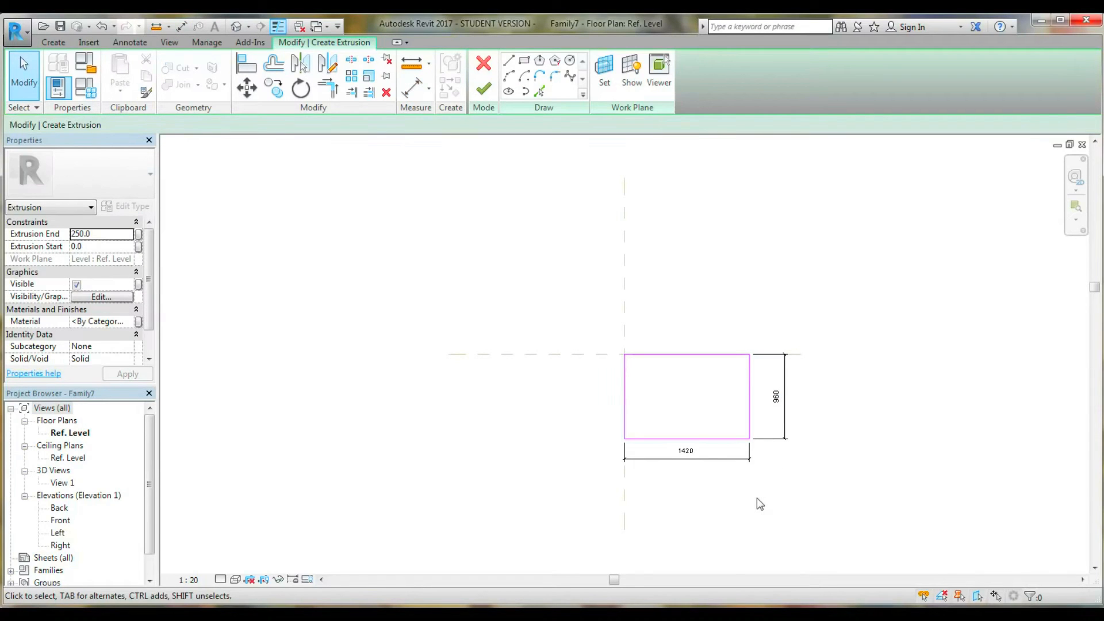
pyautogui.click(685, 451)
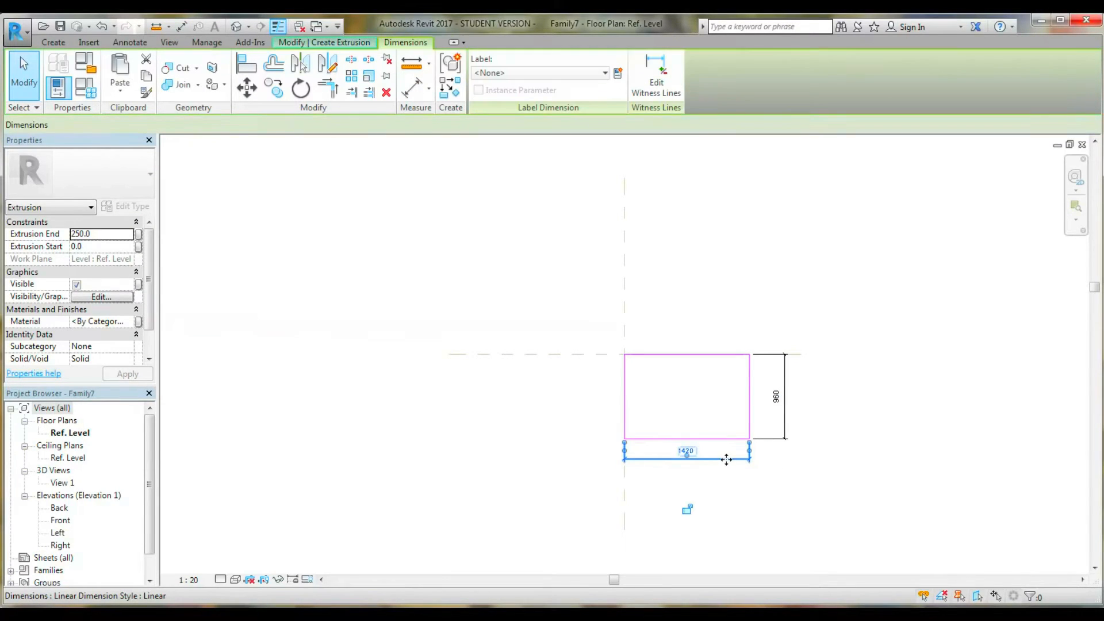
pyautogui.click(686, 457)
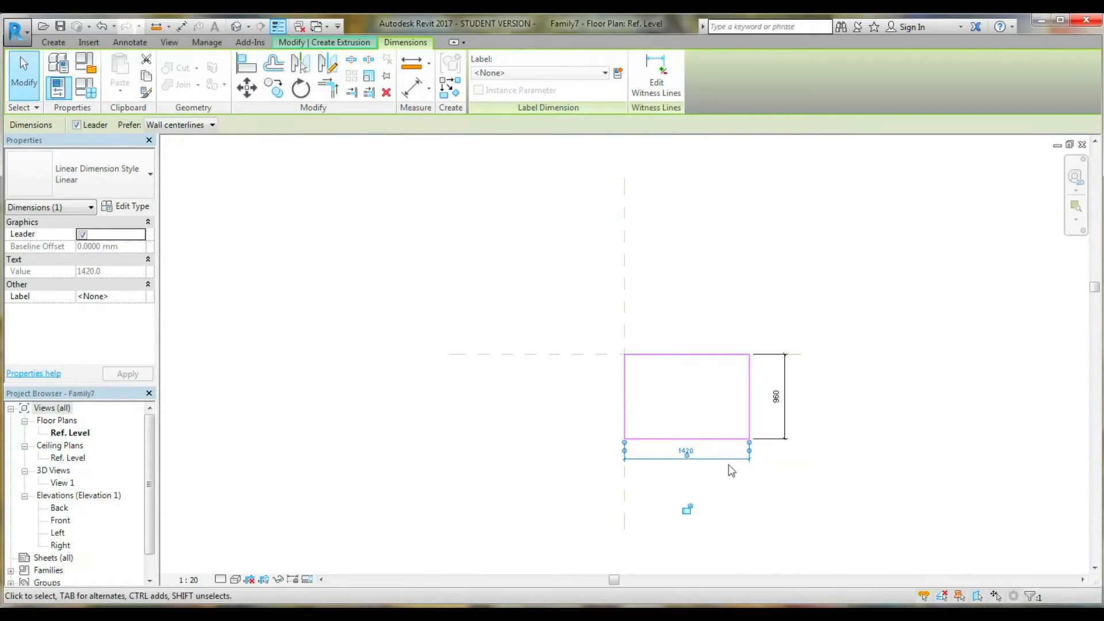
pyautogui.moveTo(615, 126)
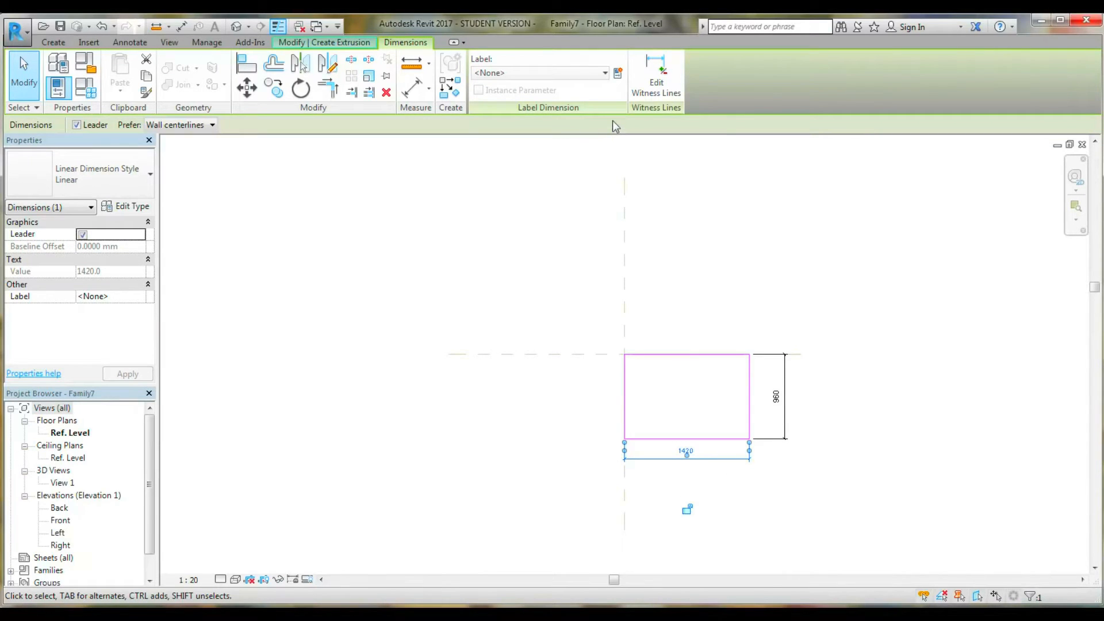
pyautogui.moveTo(472, 115)
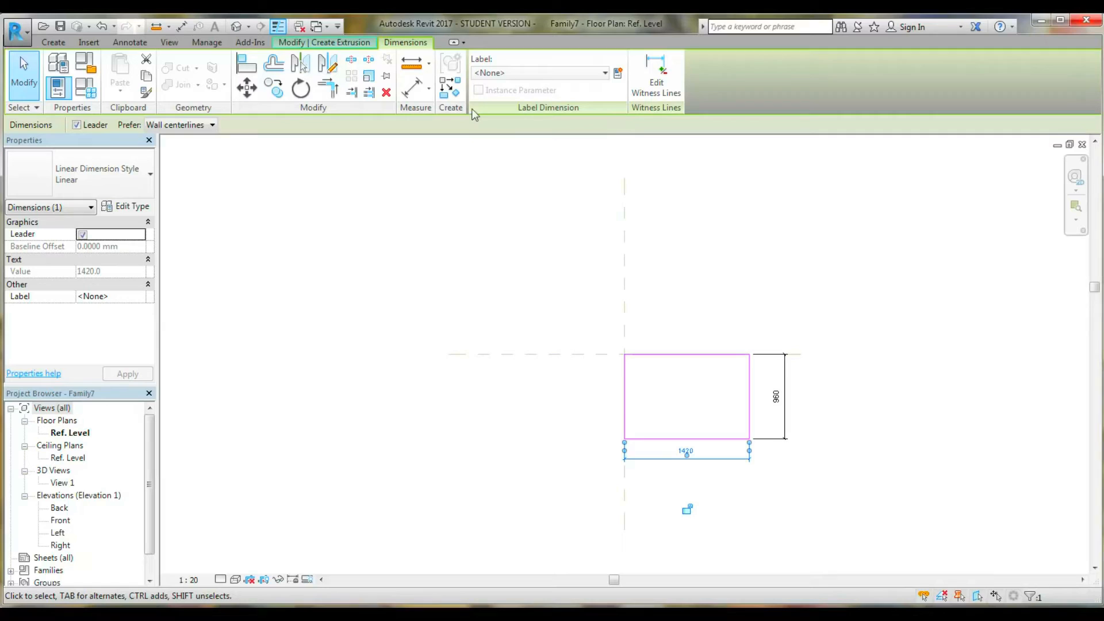
pyautogui.moveTo(624, 63)
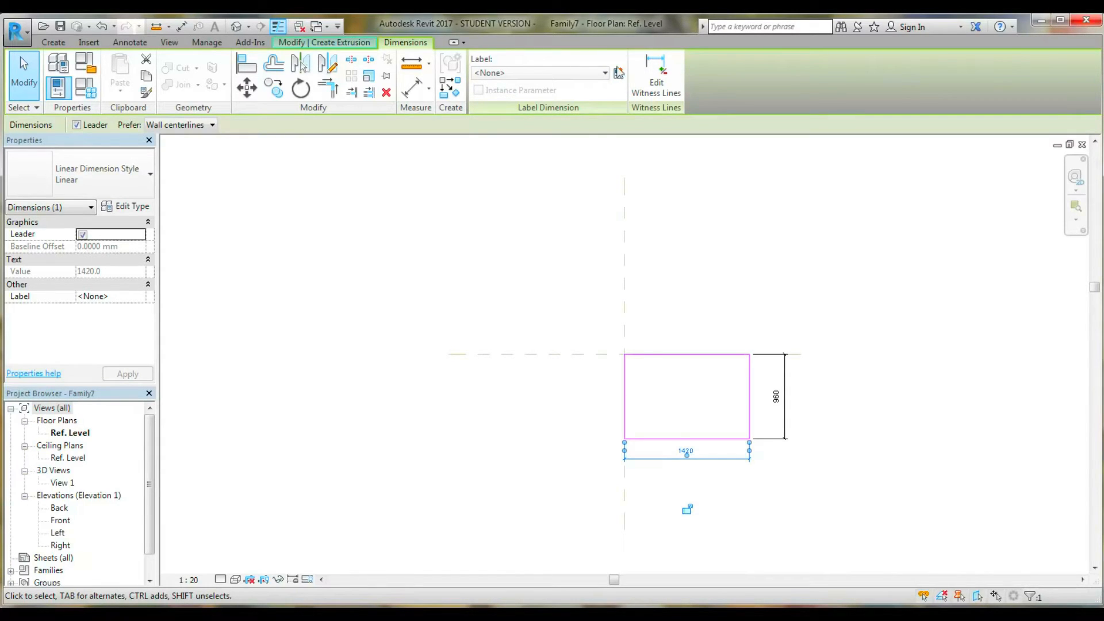
pyautogui.moveTo(519, 89)
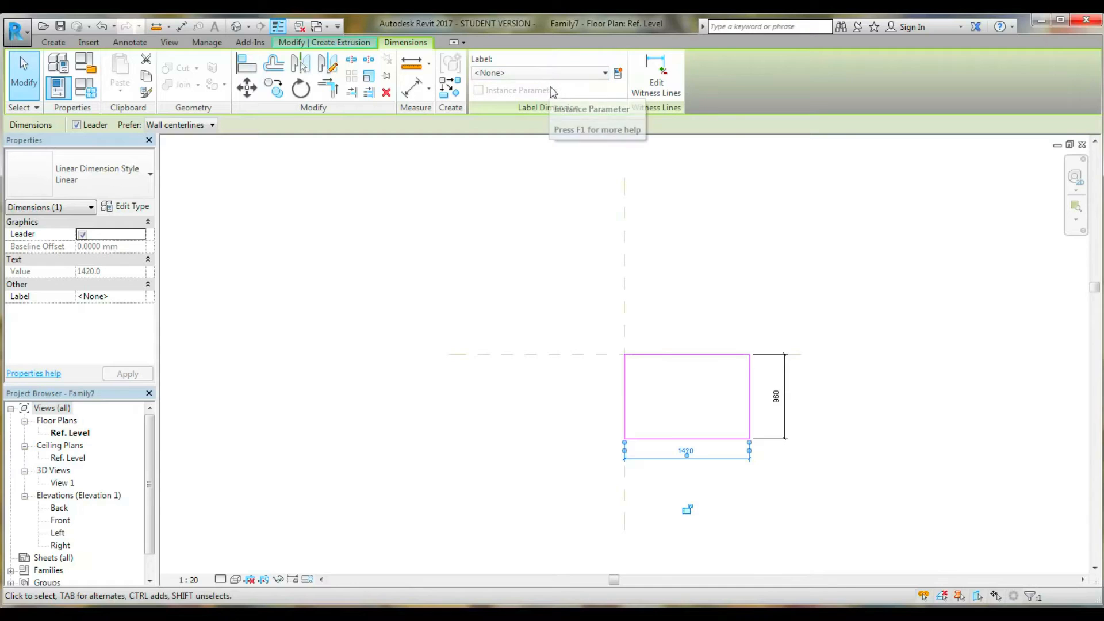
pyautogui.moveTo(236, 130)
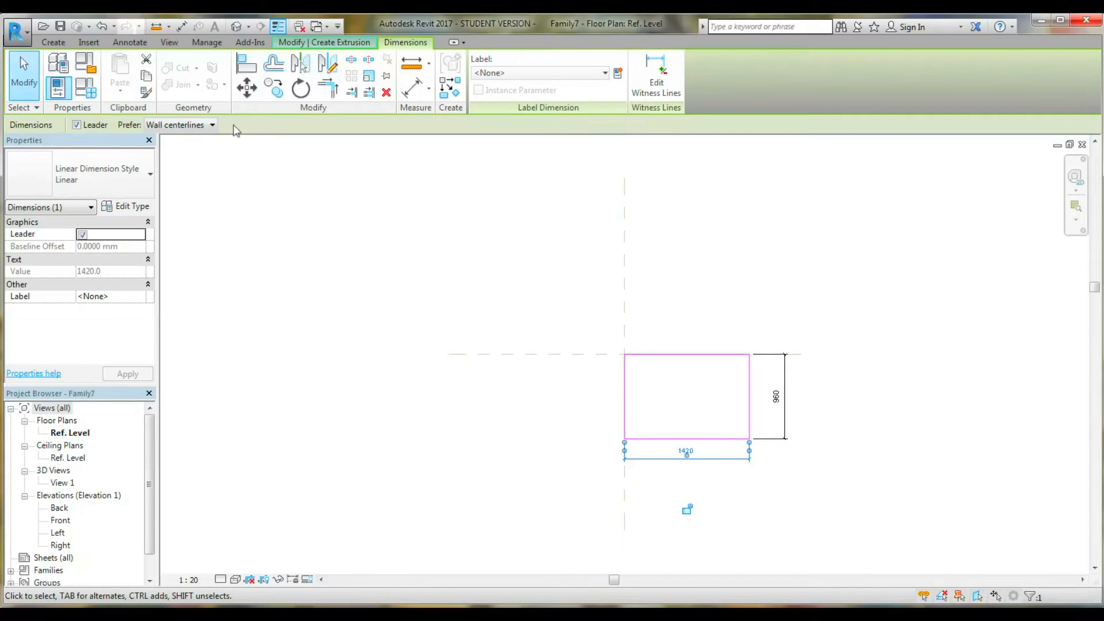
pyautogui.moveTo(335, 141)
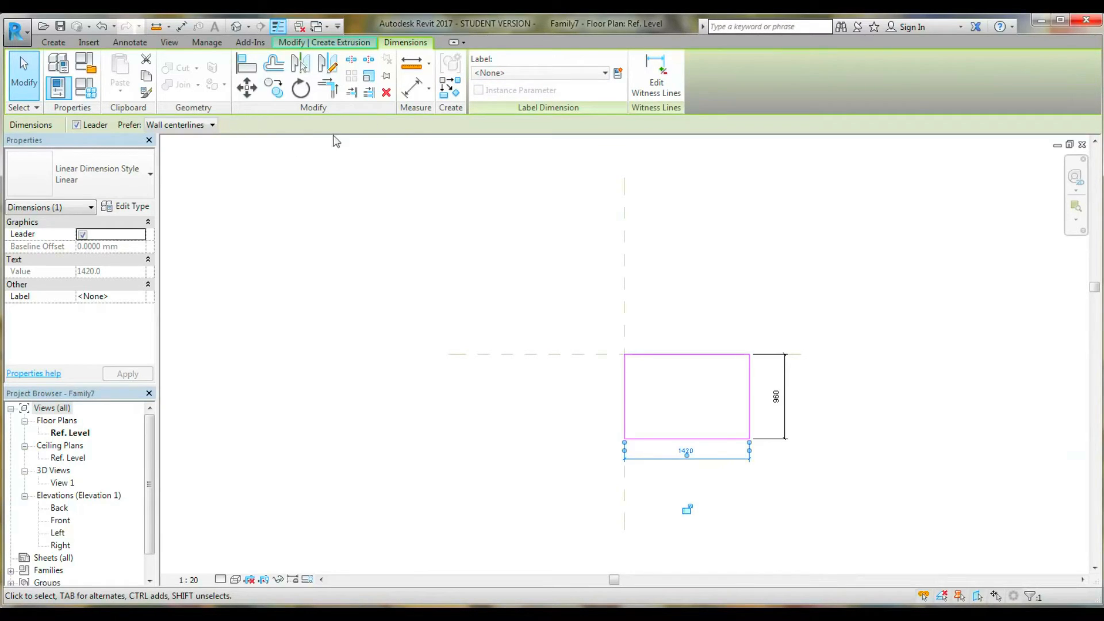
pyautogui.moveTo(395, 131)
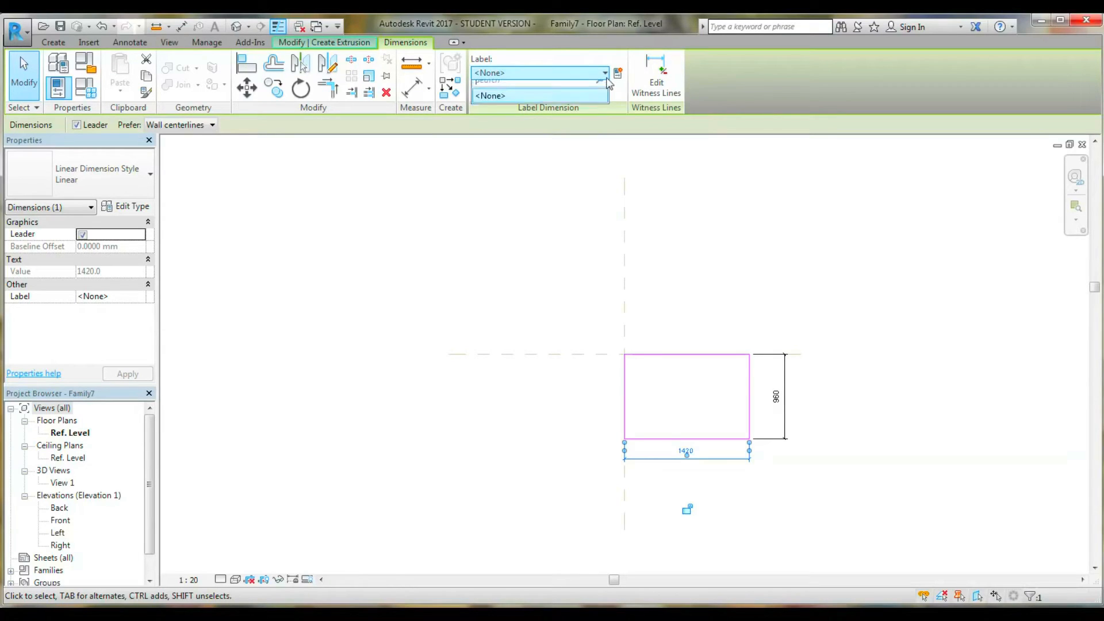
pyautogui.click(604, 73)
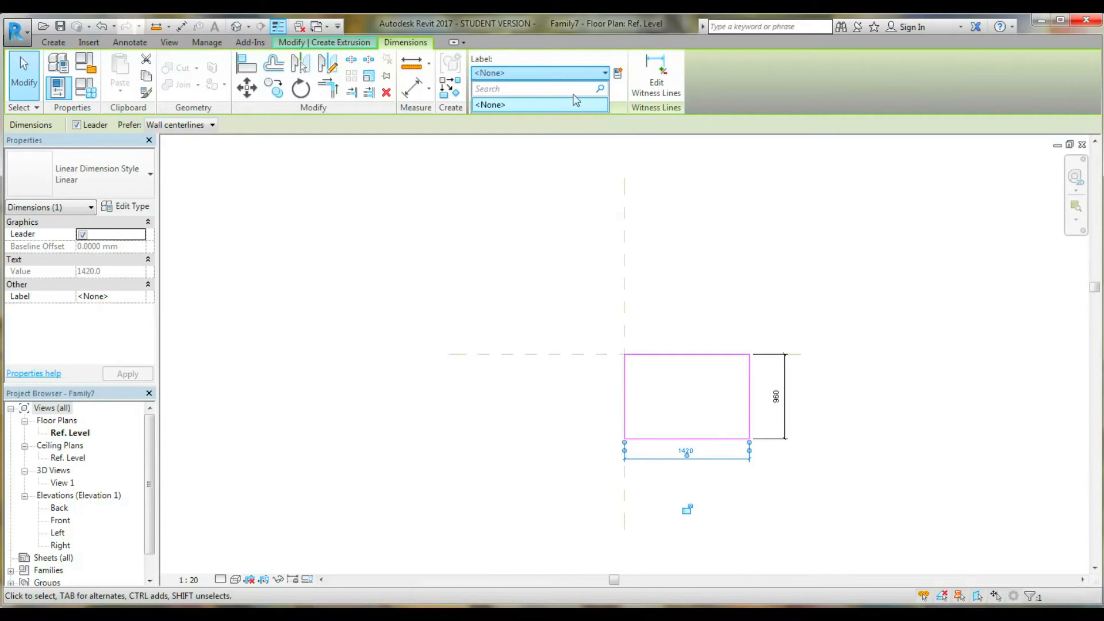
pyautogui.click(603, 72)
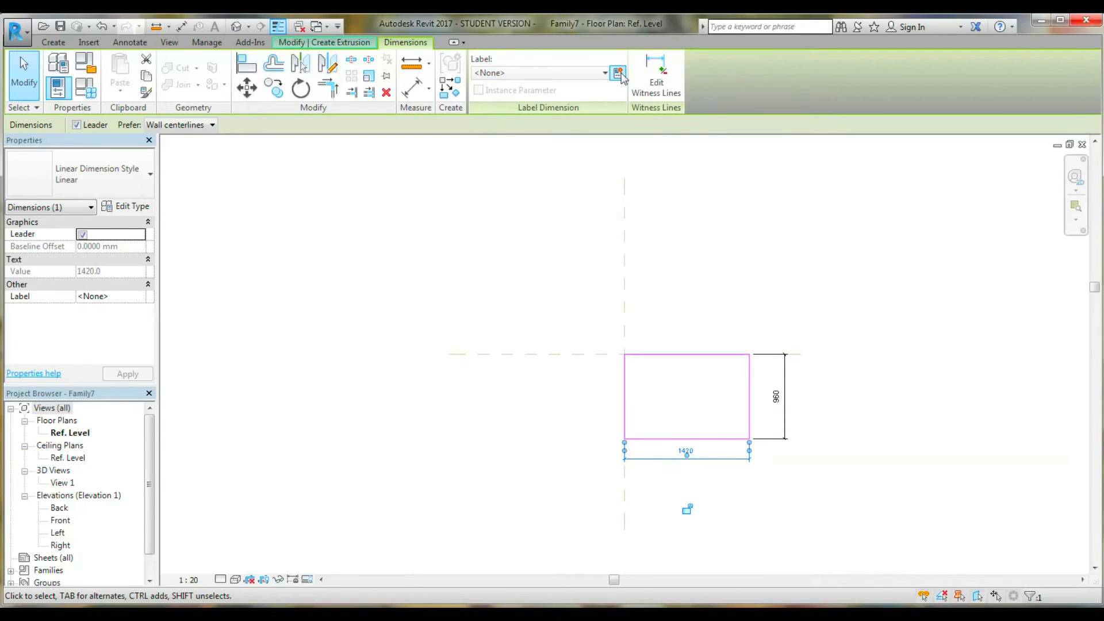
# Label the 1420 dimension with a new instance parameter named Width.
pyautogui.click(618, 73)
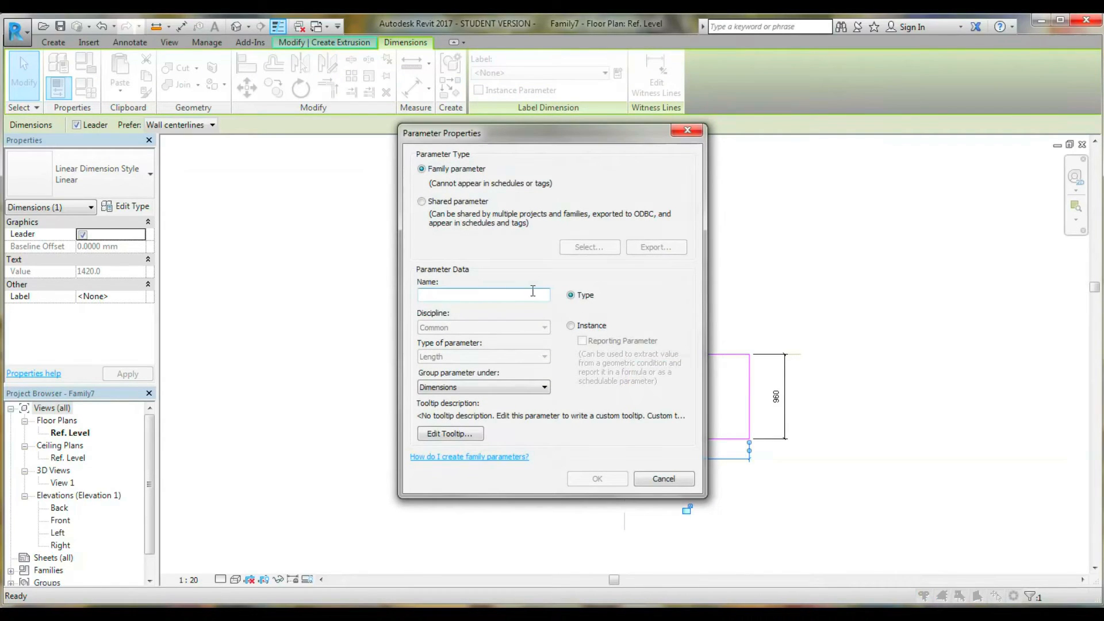
pyautogui.write('We')
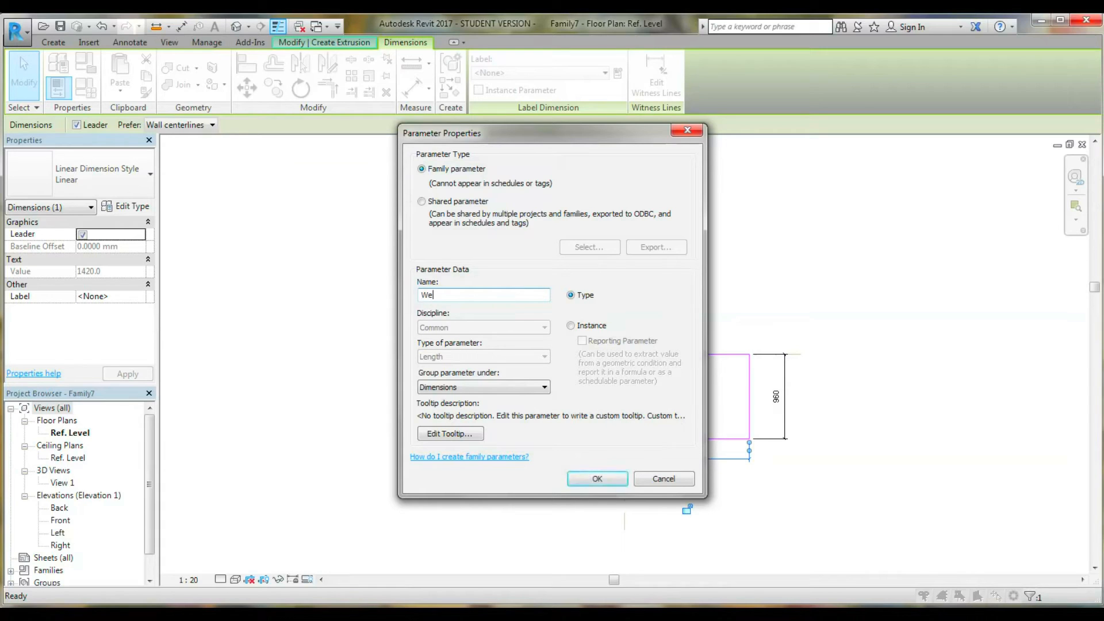
pyautogui.write('idth')
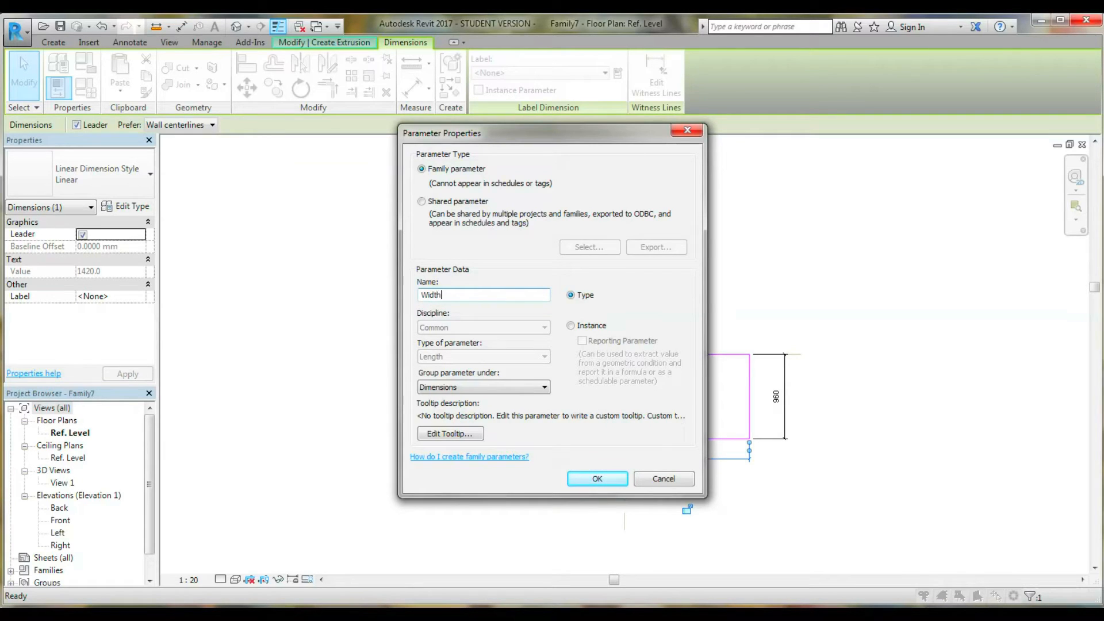
pyautogui.moveTo(630, 286)
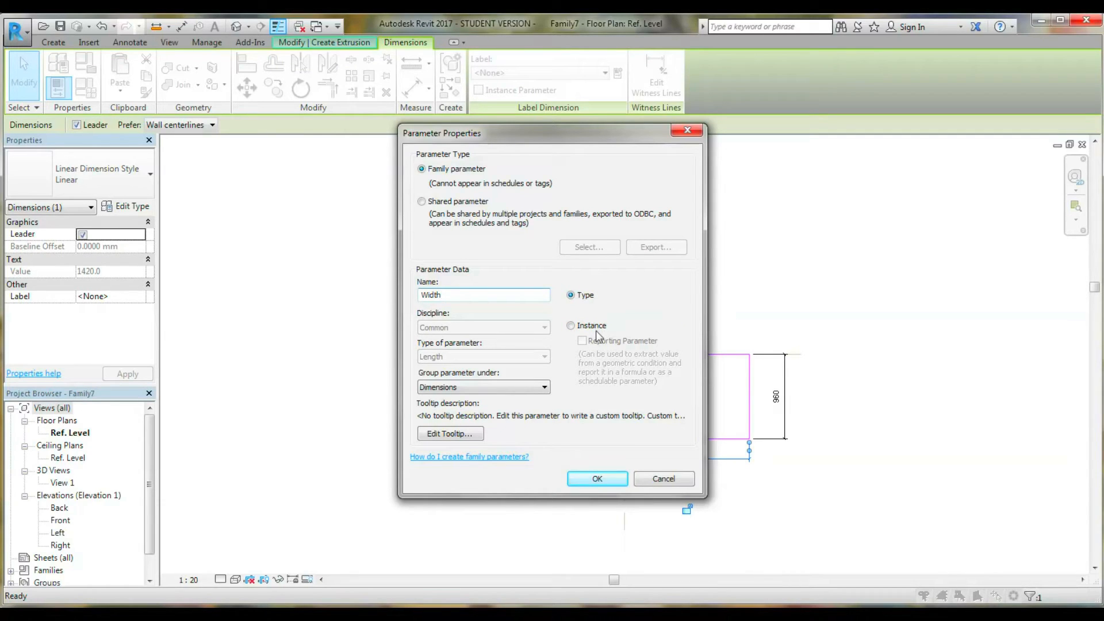
pyautogui.moveTo(634, 308)
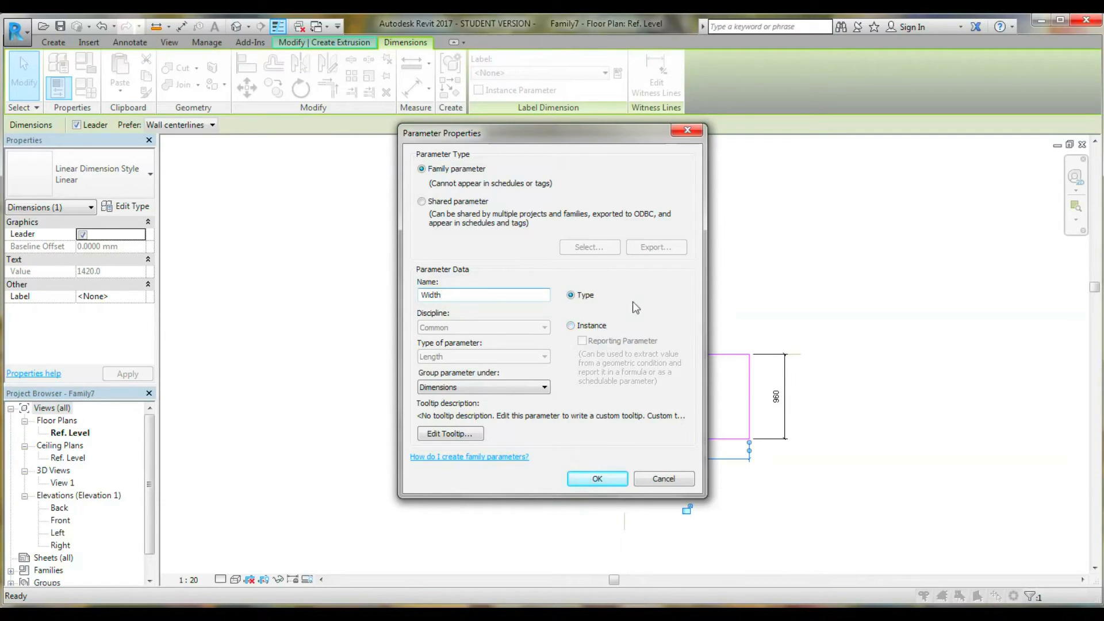
pyautogui.click(484, 295)
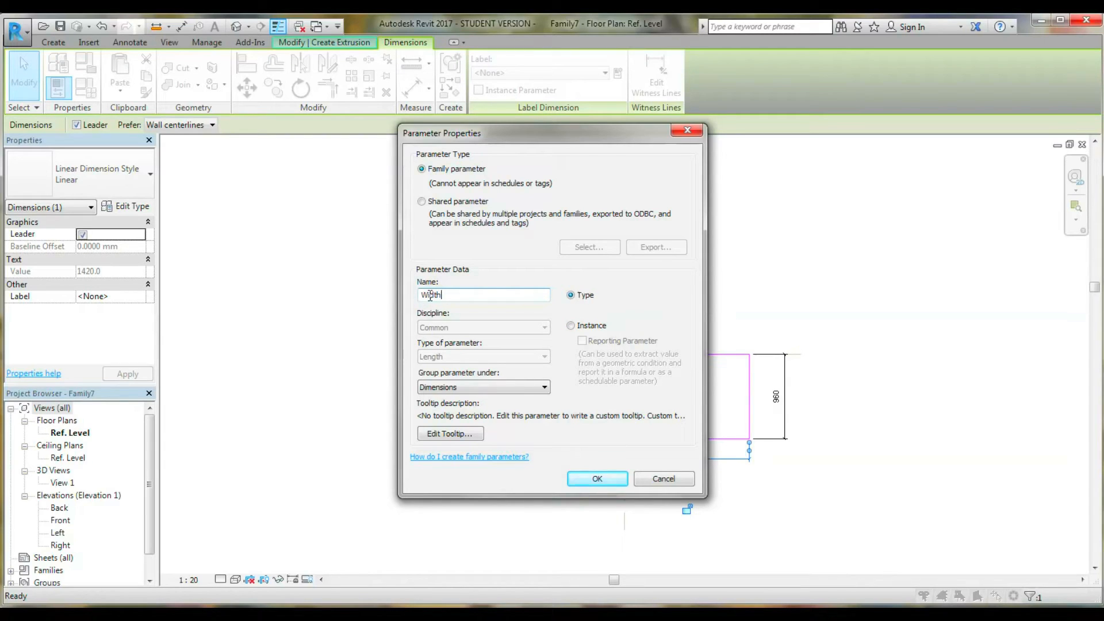
pyautogui.moveTo(570, 314)
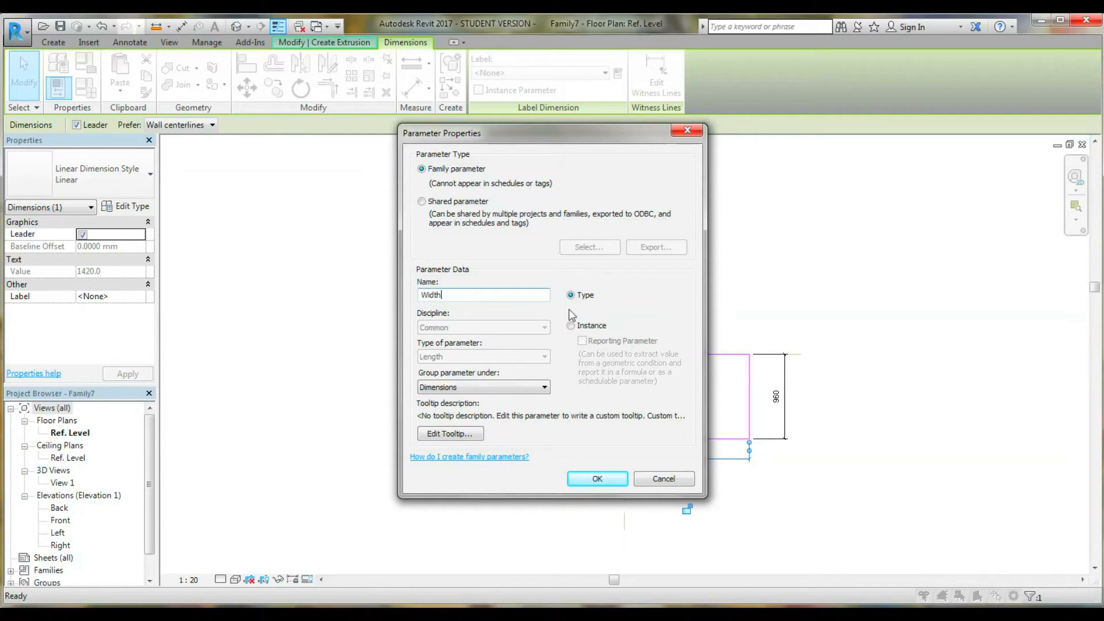
pyautogui.moveTo(37, 176)
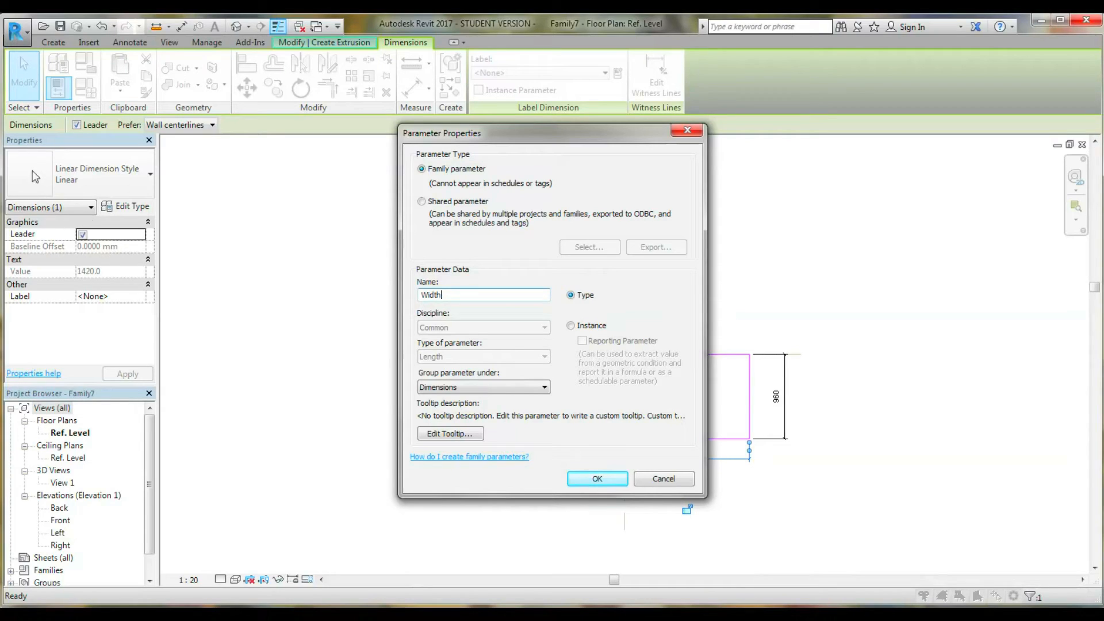
pyautogui.moveTo(111, 194)
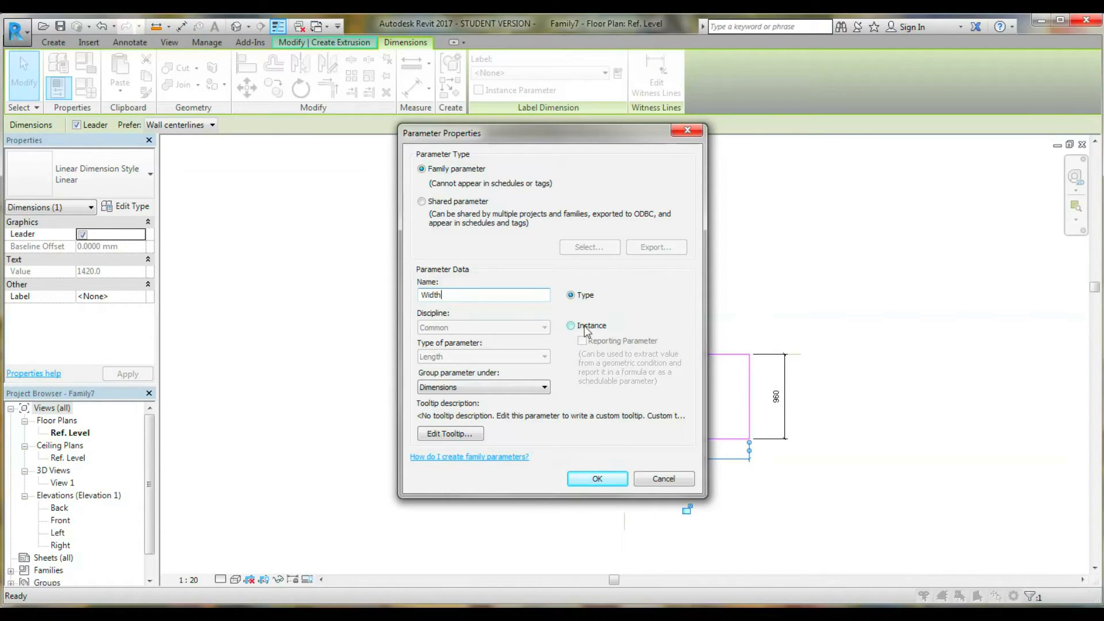
pyautogui.moveTo(119, 211)
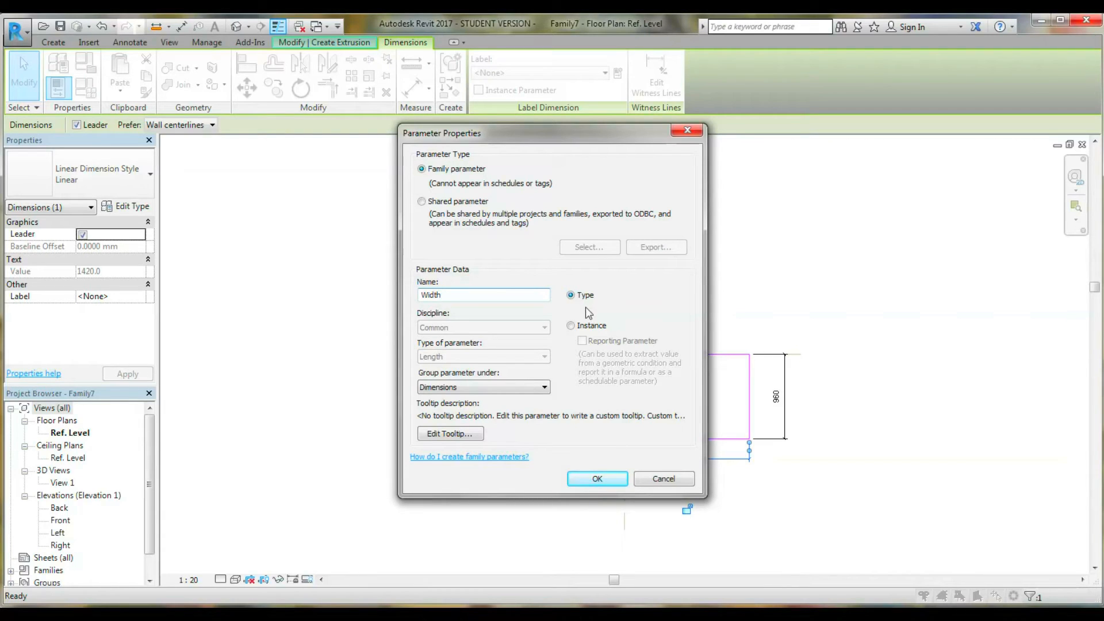
pyautogui.moveTo(569, 321)
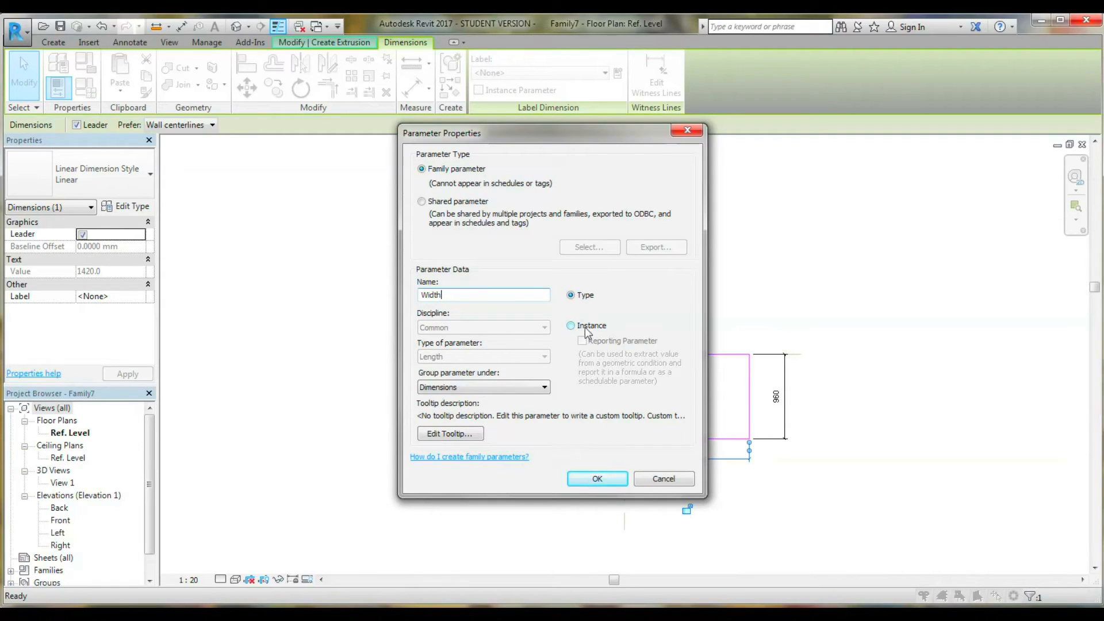
pyautogui.click(571, 326)
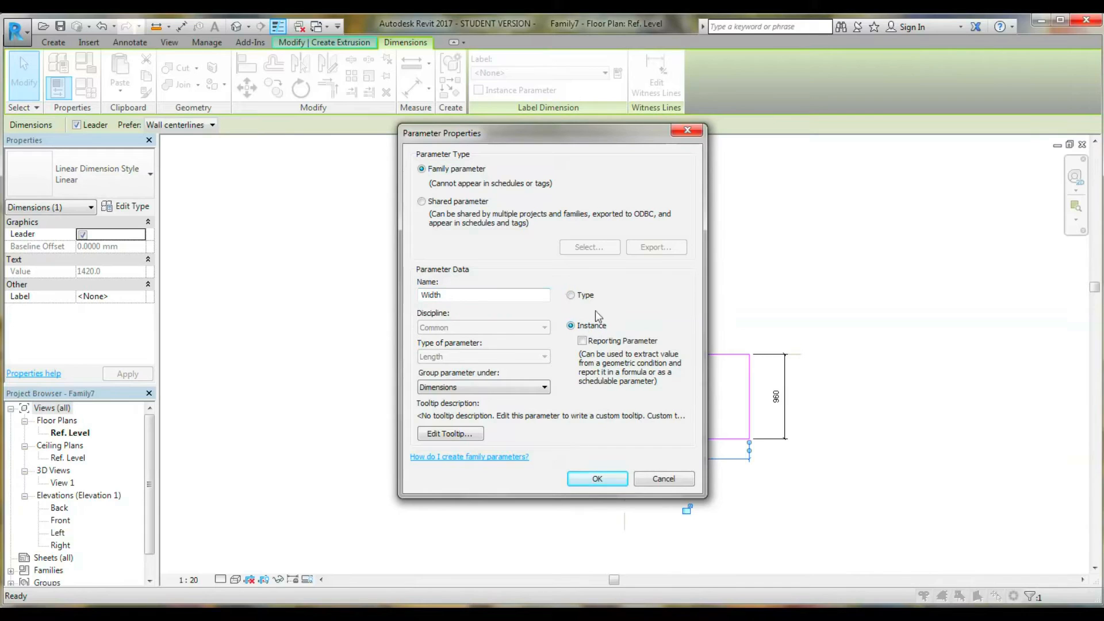
pyautogui.moveTo(559, 304)
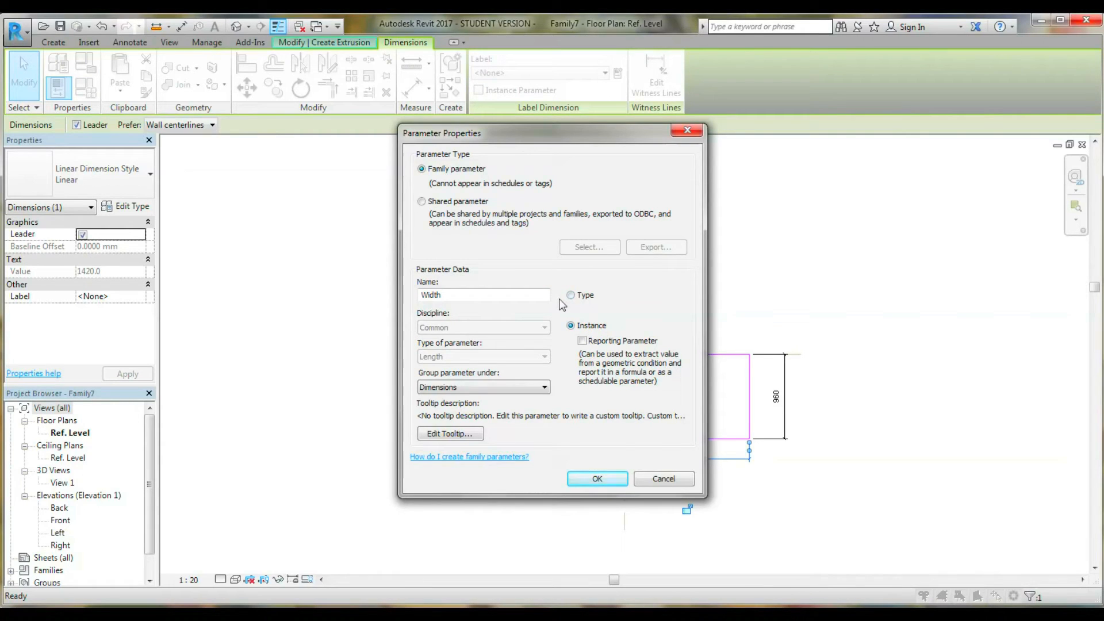
pyautogui.moveTo(573, 437)
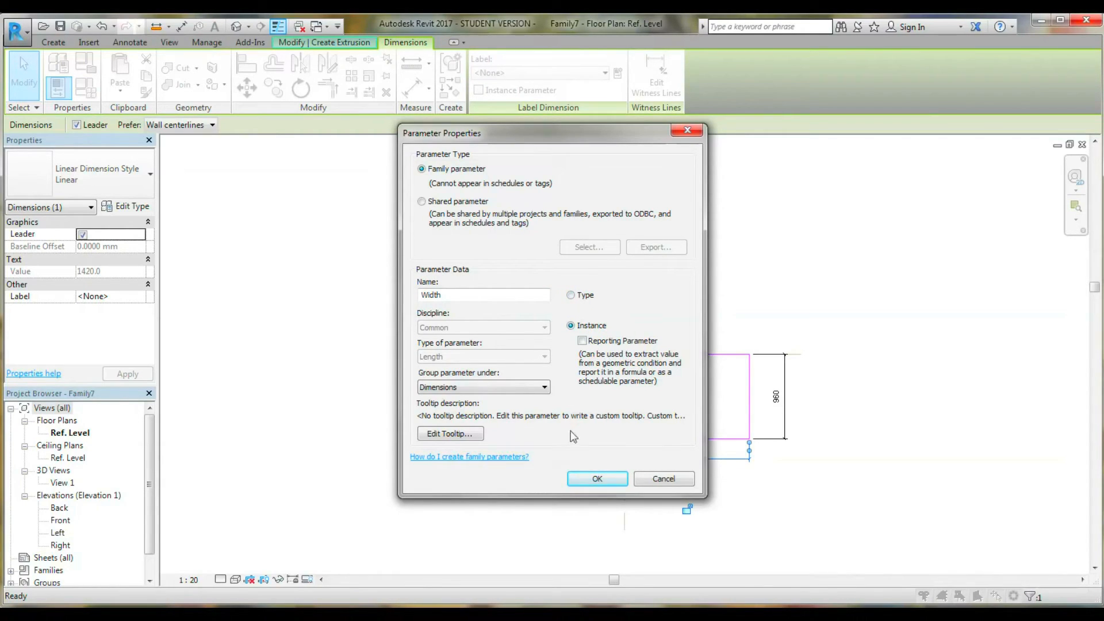
pyautogui.click(597, 479)
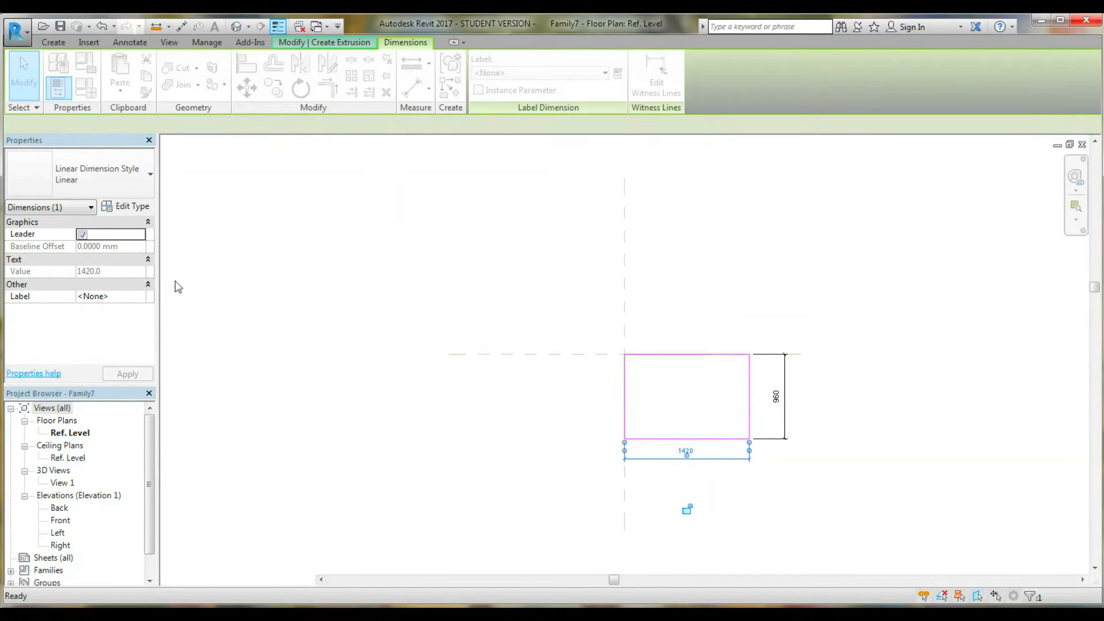
pyautogui.click(539, 73)
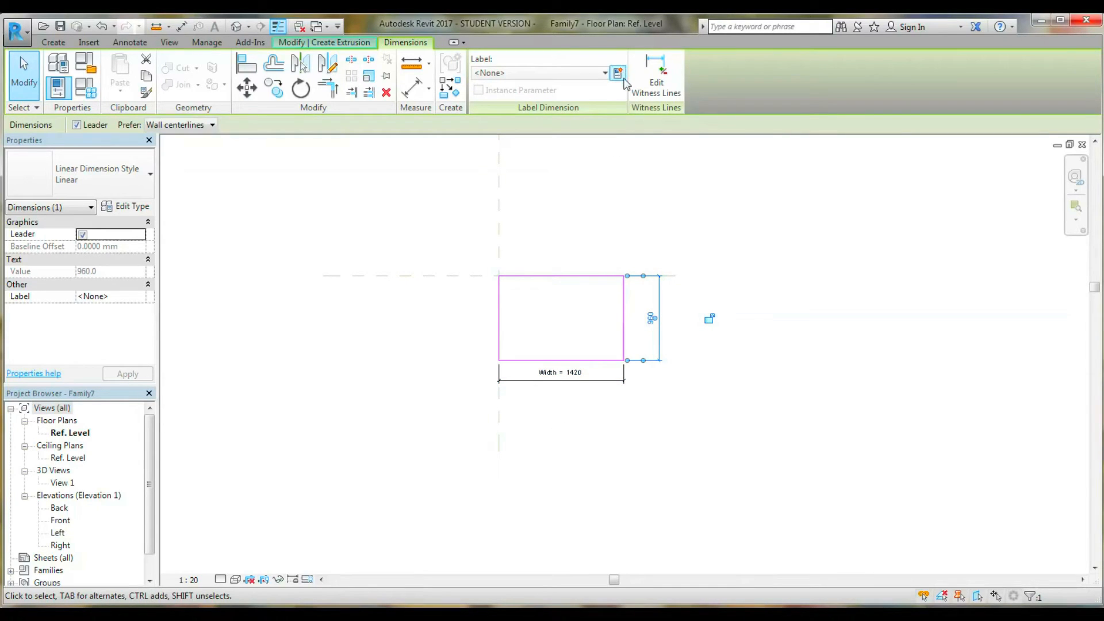
# Label the 960 dimension with a new type parameter named Length.
pyautogui.click(618, 73)
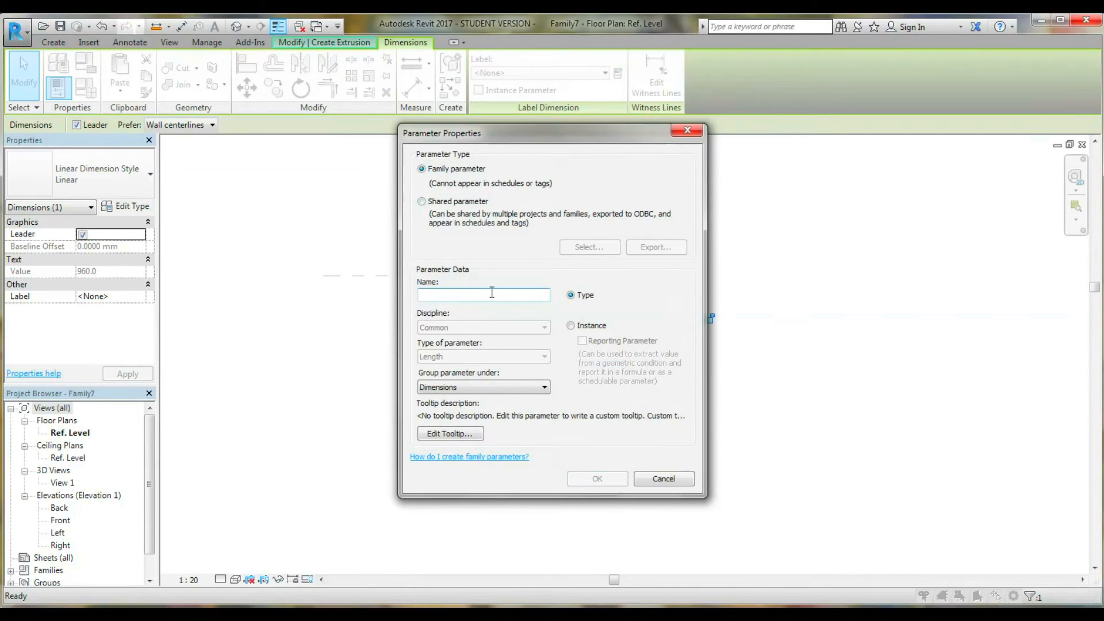
pyautogui.write('Length')
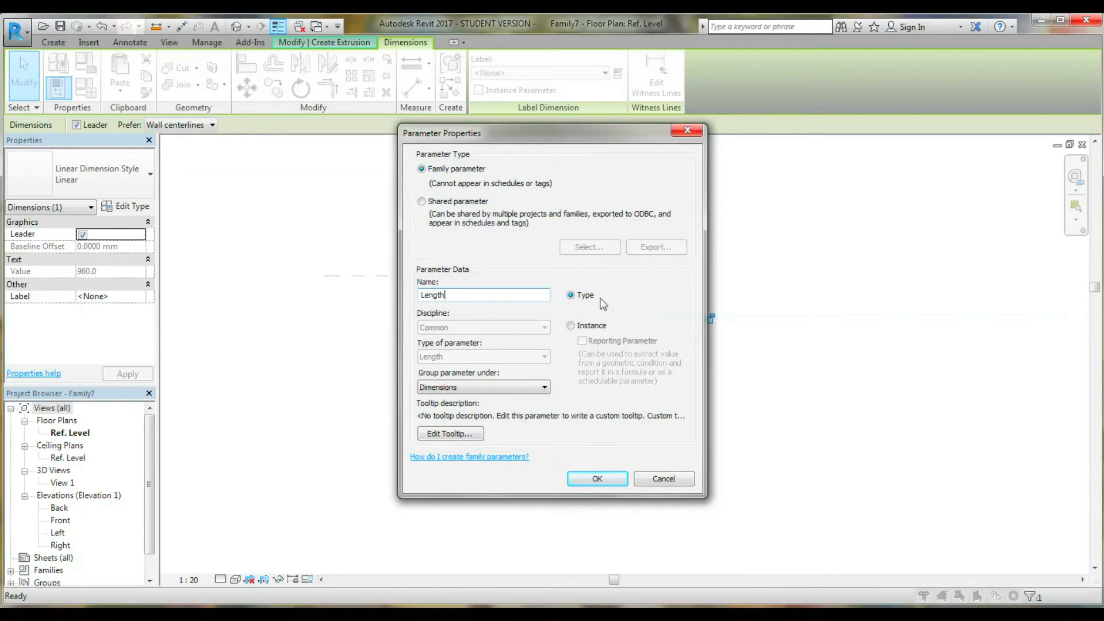
pyautogui.moveTo(597, 479)
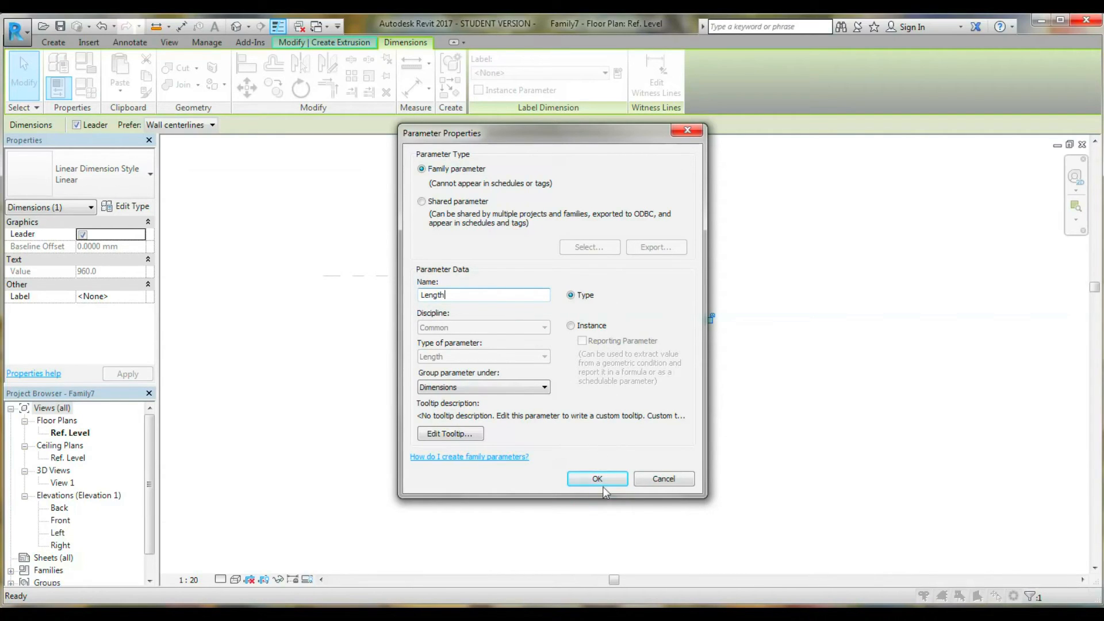
pyautogui.click(597, 478)
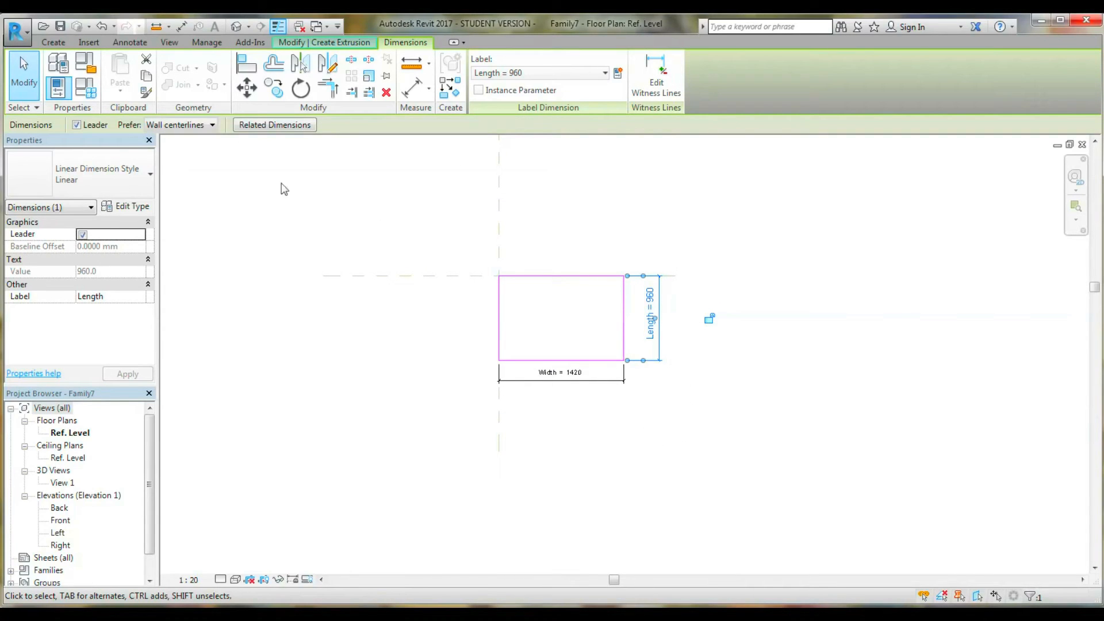
pyautogui.moveTo(227, 181)
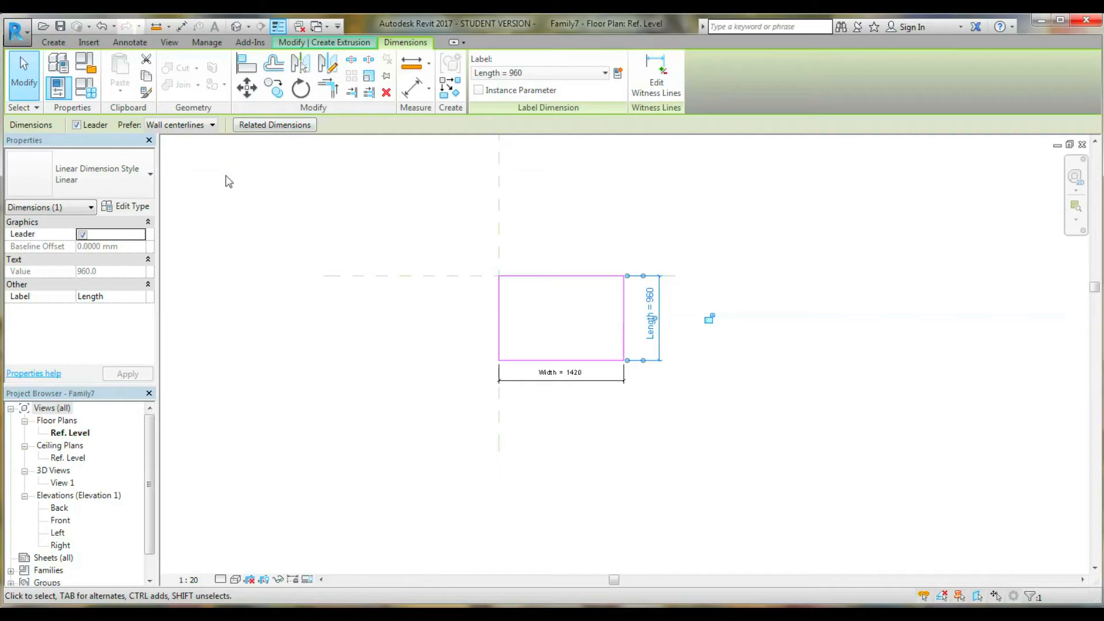
pyautogui.moveTo(84, 88)
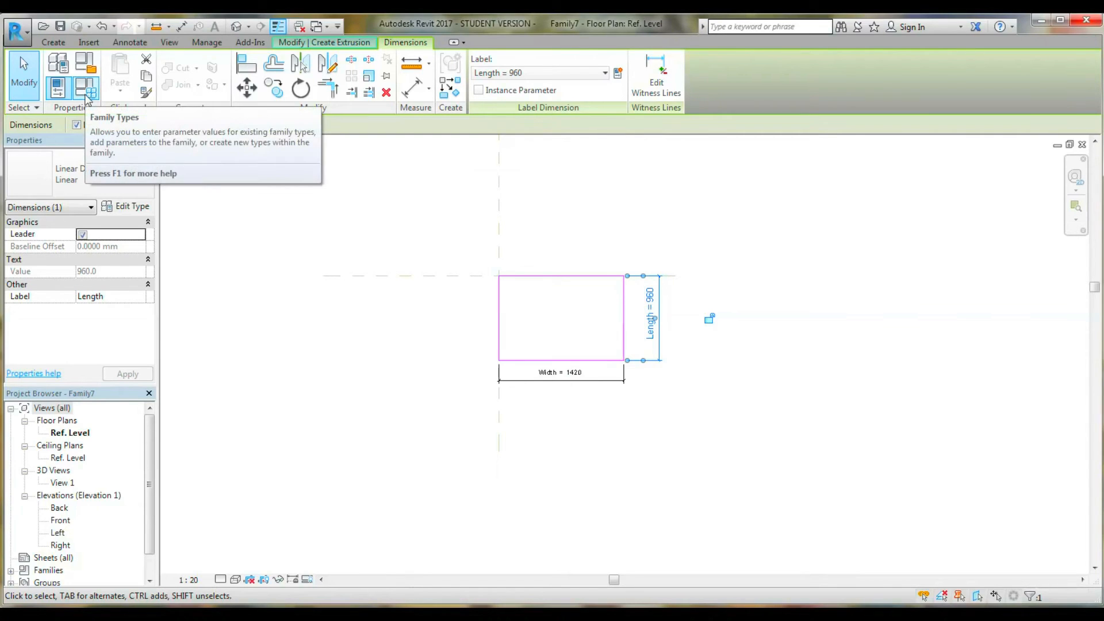
# In Family Types, set Length to 500 and Width to 1500.
pyautogui.click(88, 87)
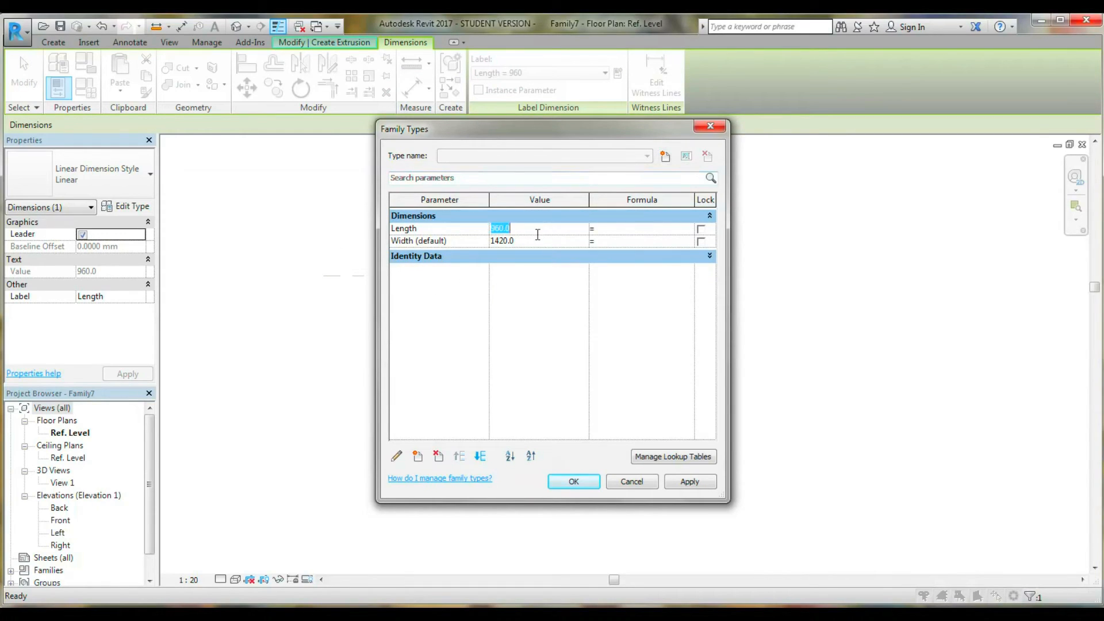
pyautogui.write('500')
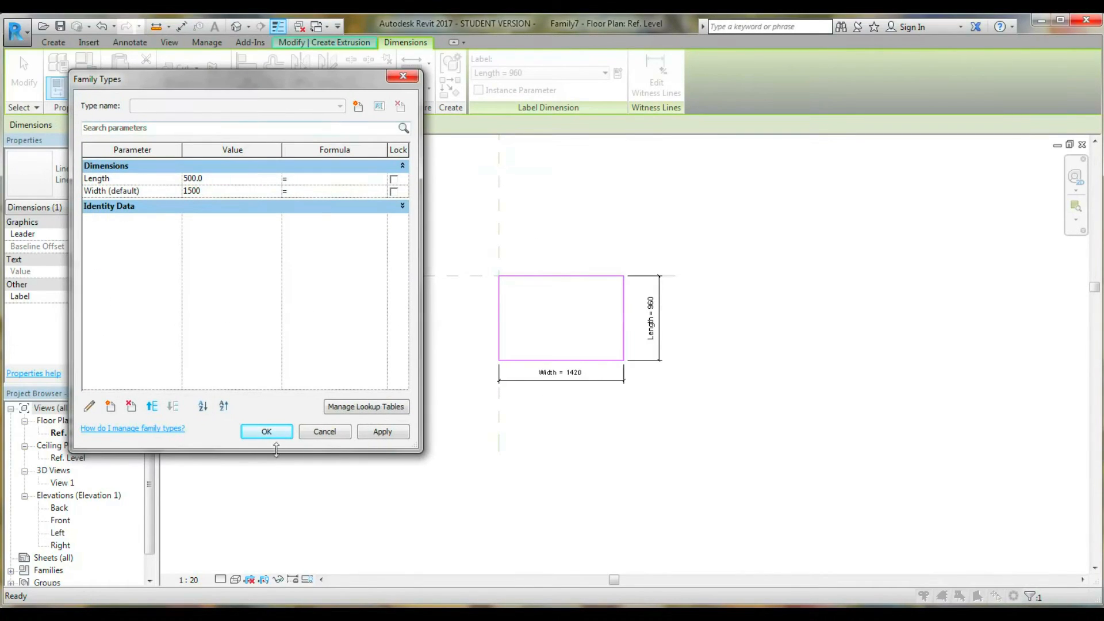
pyautogui.click(266, 432)
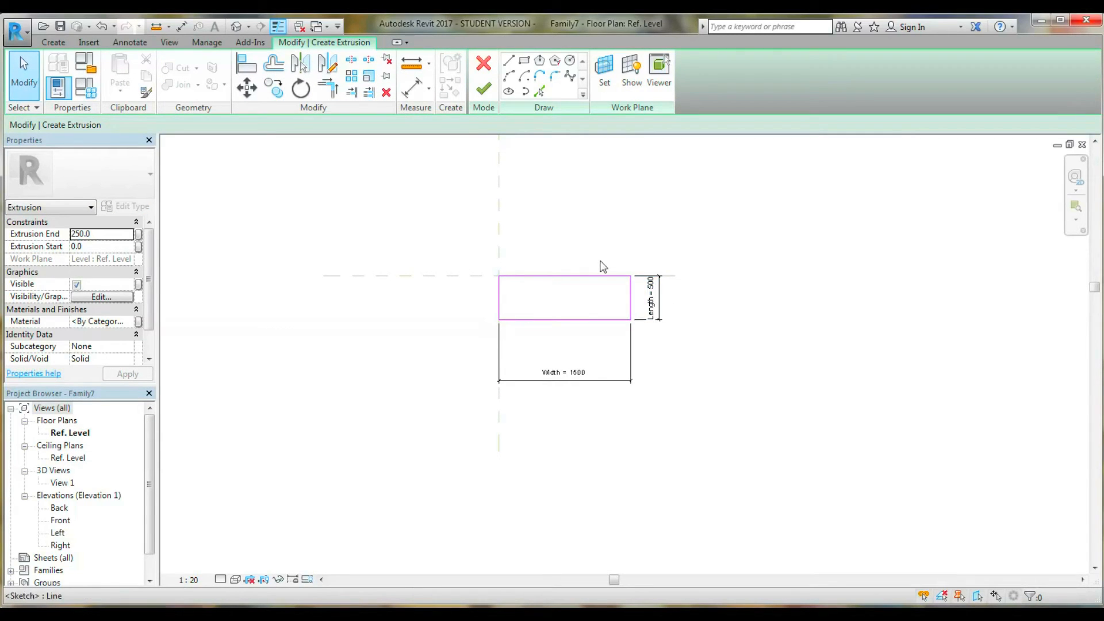
pyautogui.moveTo(484, 90)
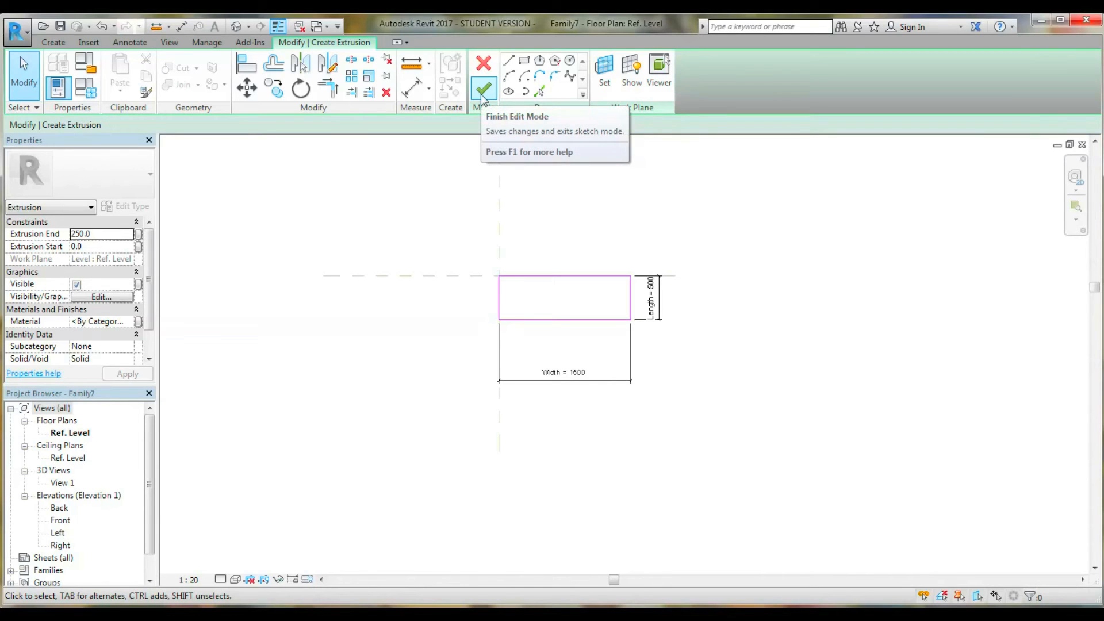
# Switch to the {3D} view and select the rectangular extrusion.
pyautogui.click(484, 90)
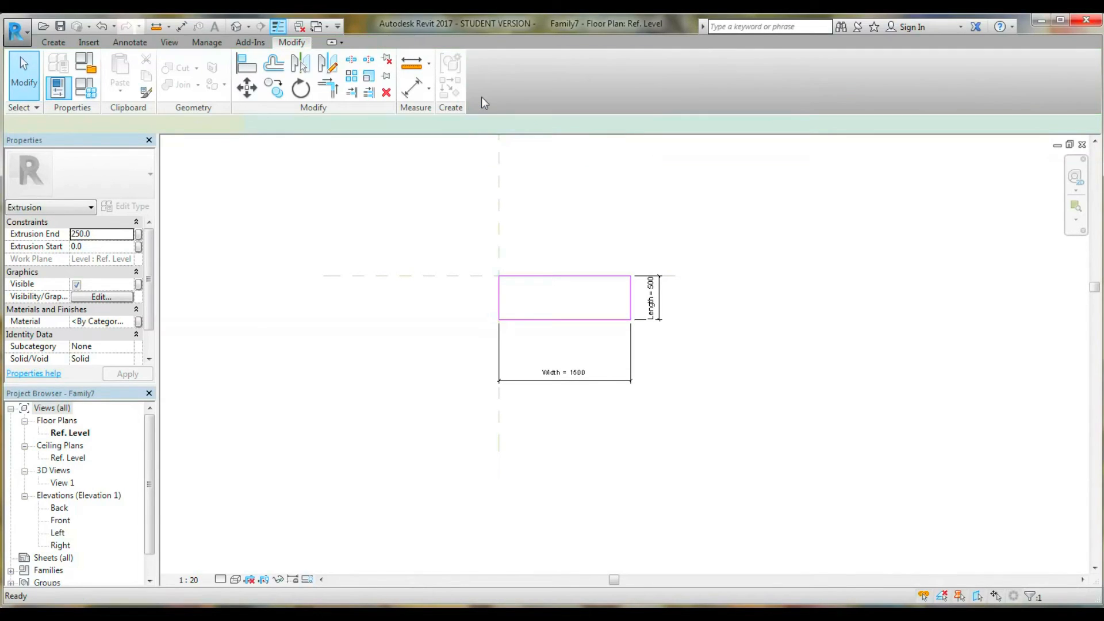
pyautogui.click(564, 296)
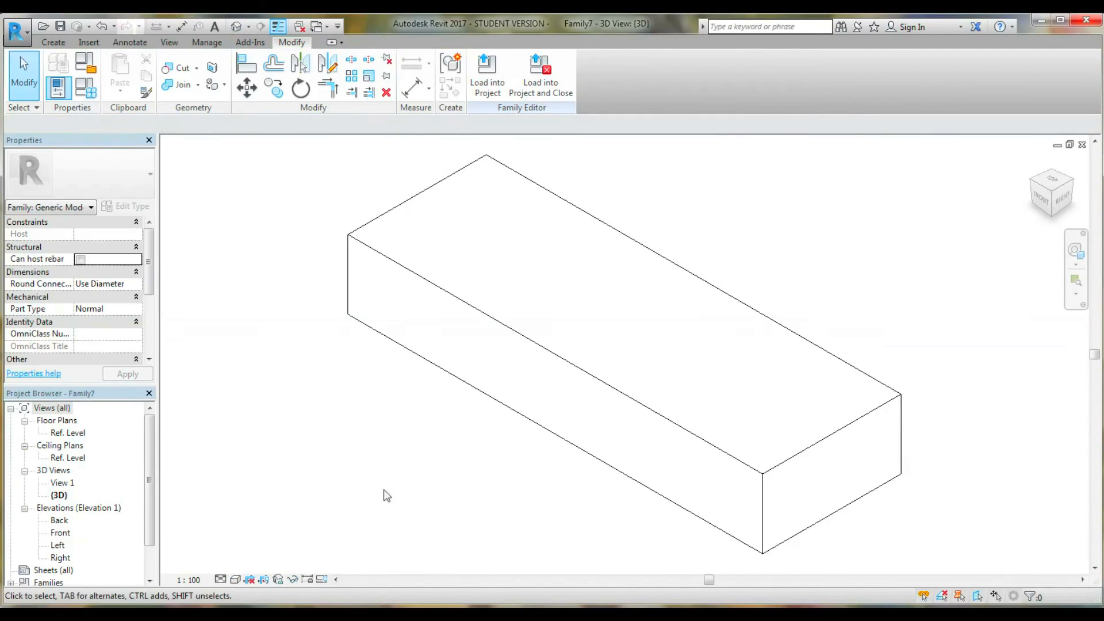
pyautogui.click(419, 304)
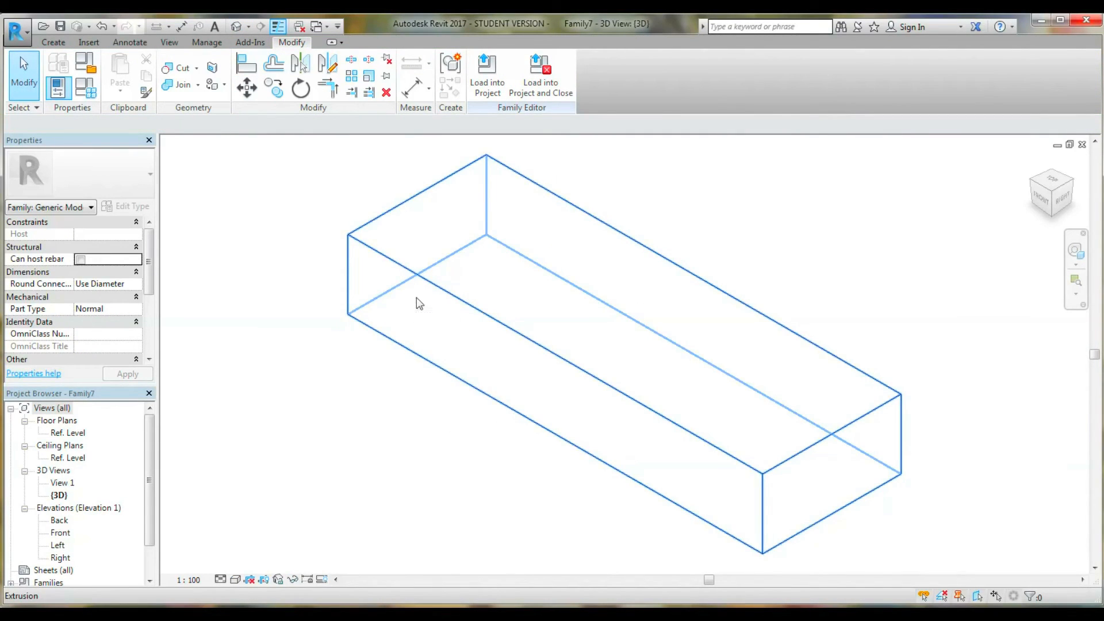
pyautogui.moveTo(451, 304)
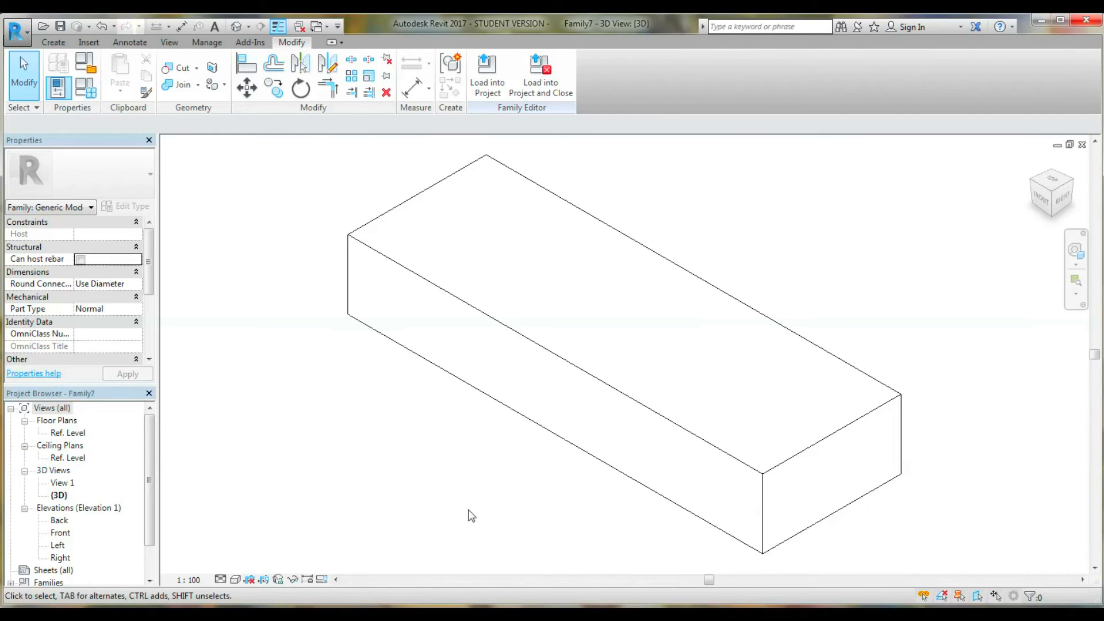
pyautogui.moveTo(615, 525)
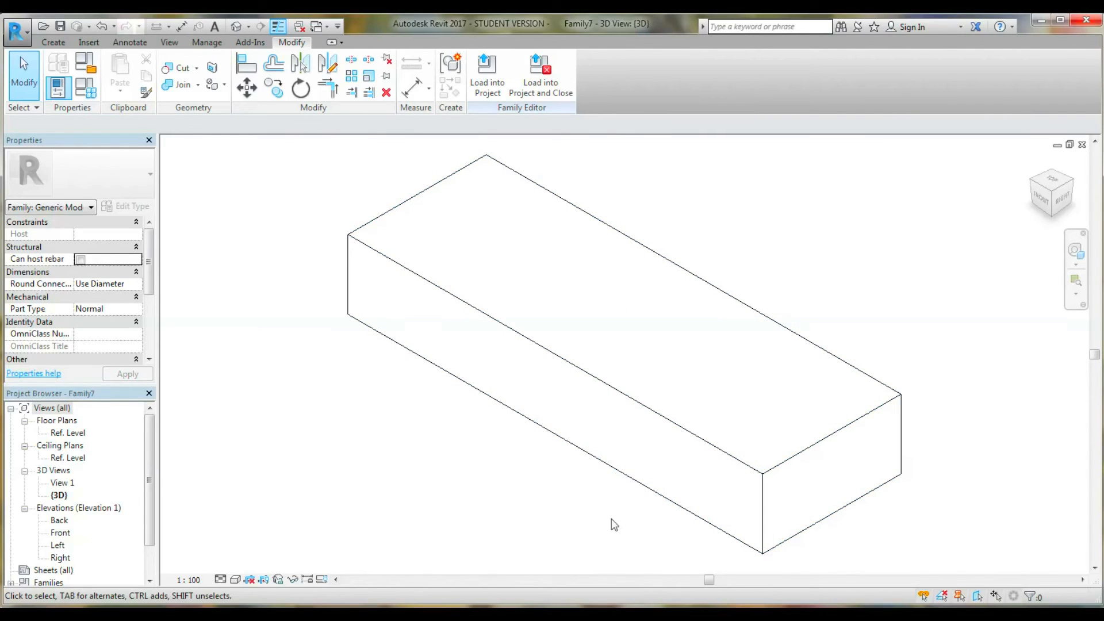
pyautogui.moveTo(515, 492)
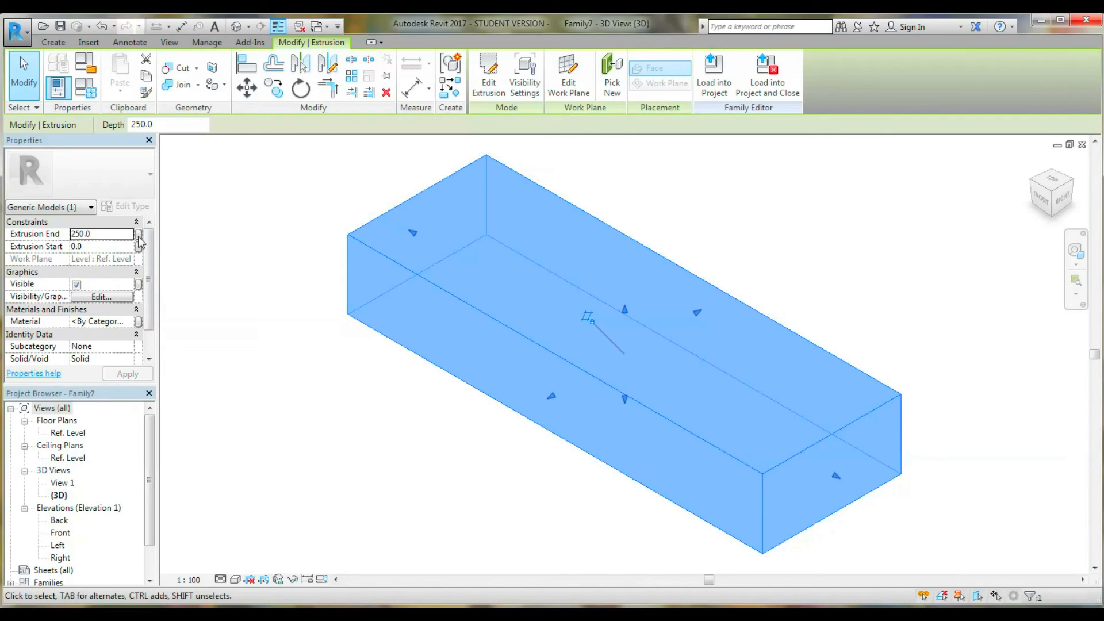
# Associate the Extrusion End with a new family parameter named Height.
pyautogui.click(139, 234)
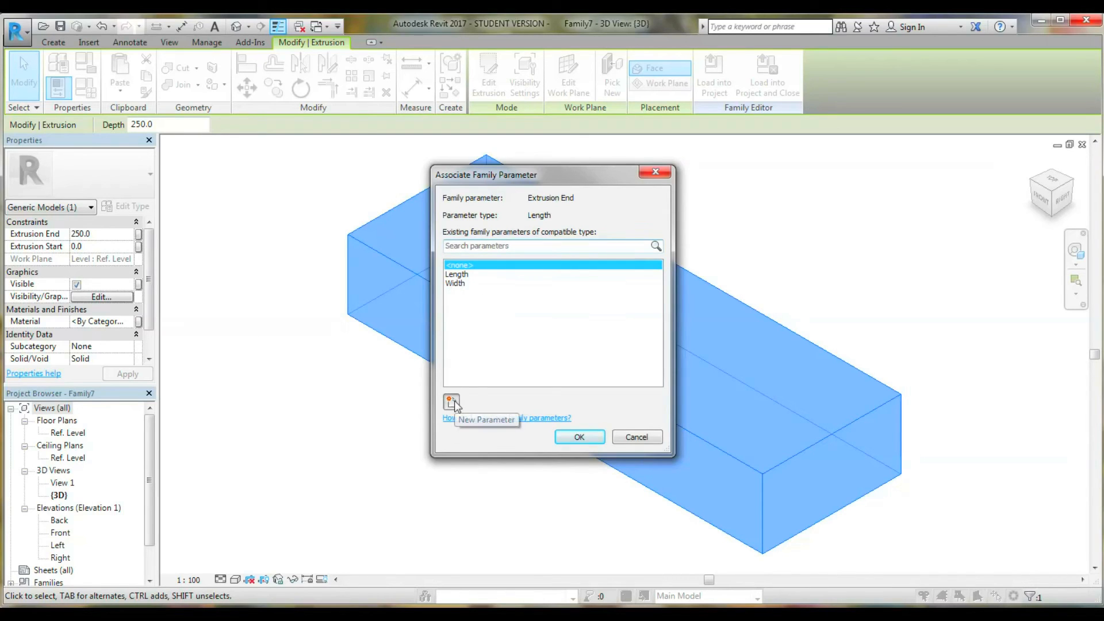
pyautogui.click(451, 401)
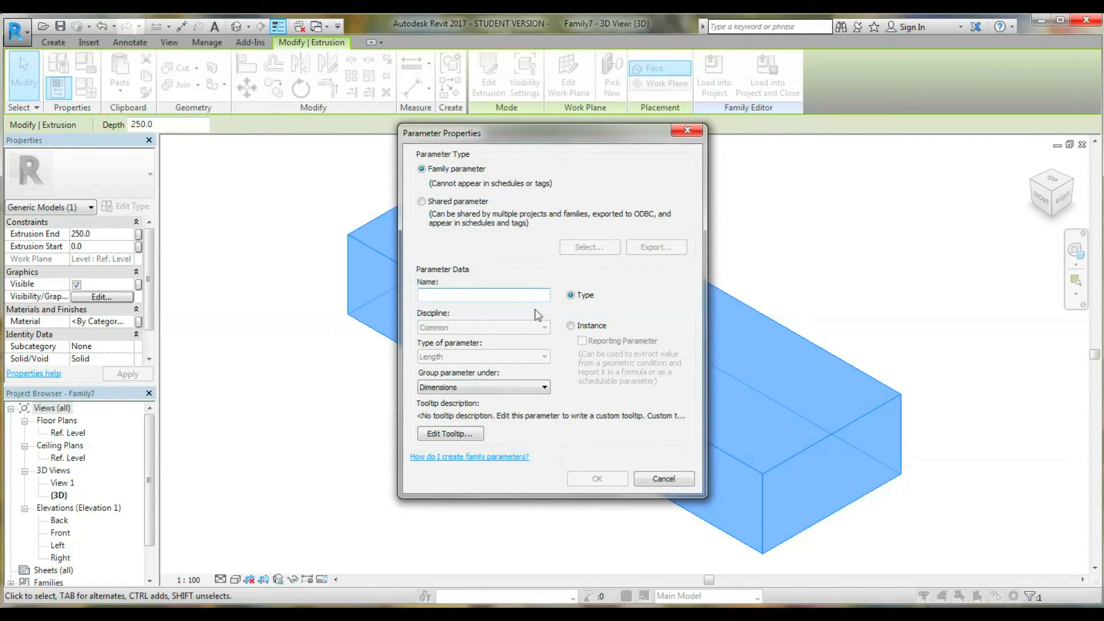
pyautogui.write('Height')
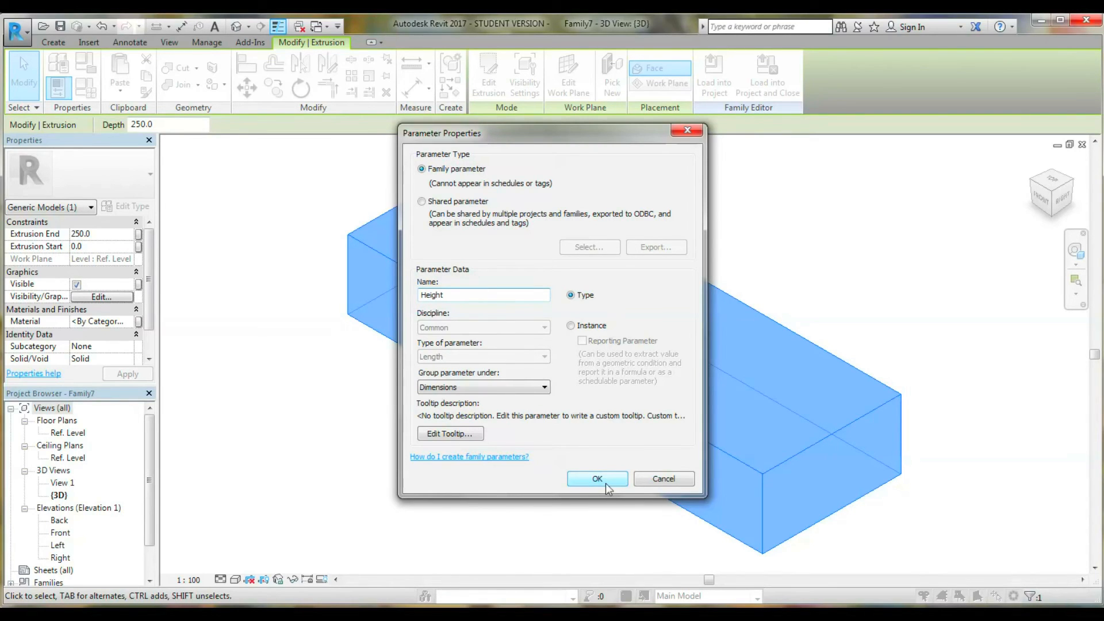
pyautogui.click(597, 478)
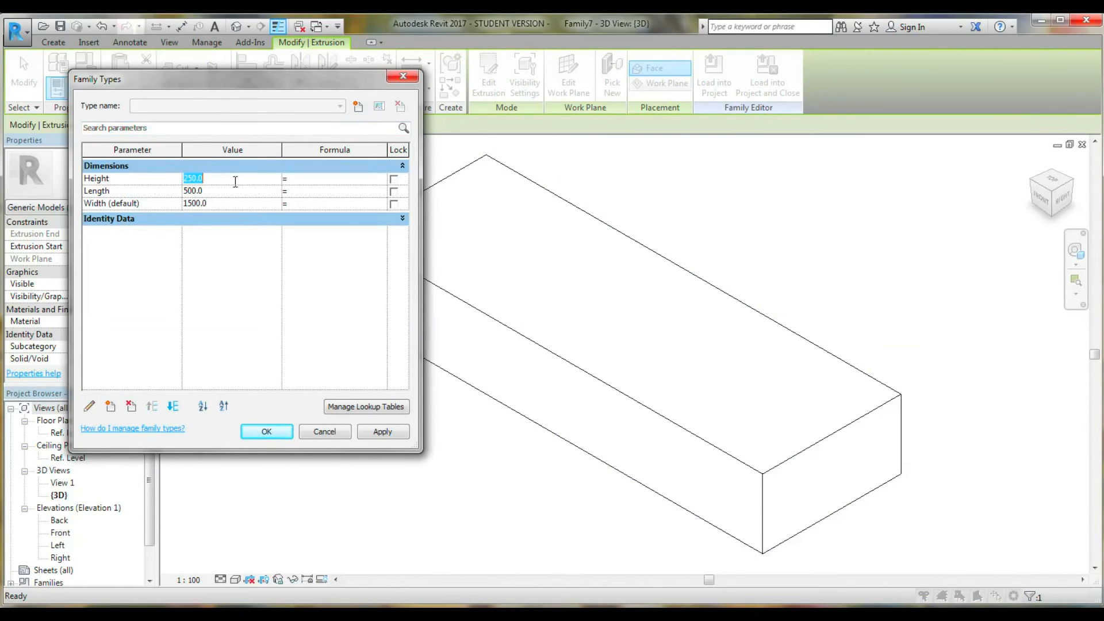
# Set Height to 500 in Family Types and apply it.
pyautogui.write('500')
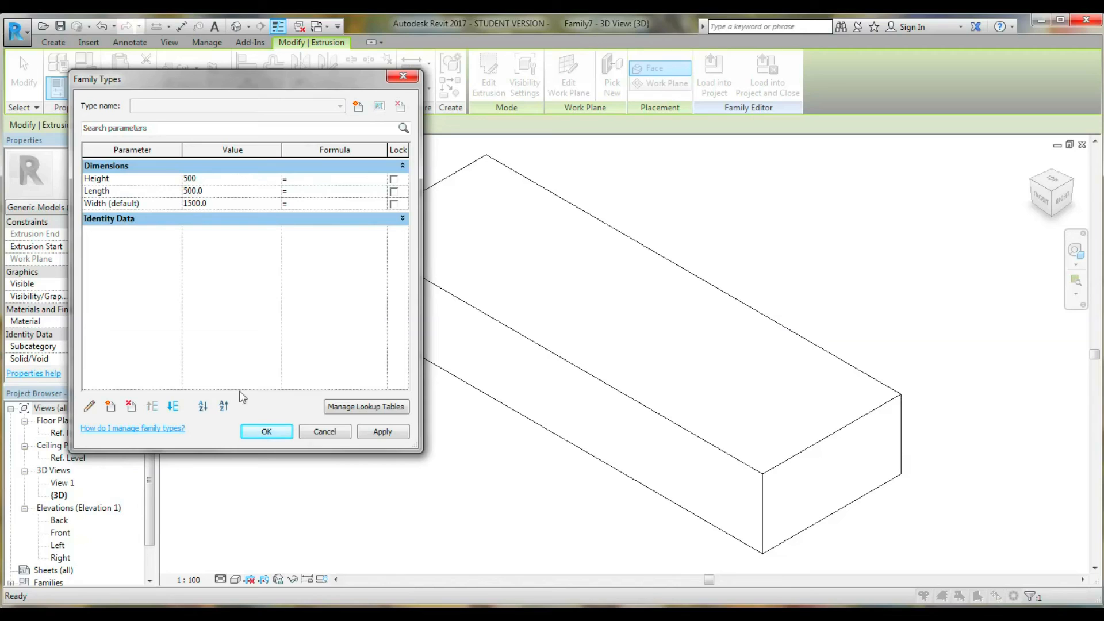
pyautogui.click(382, 432)
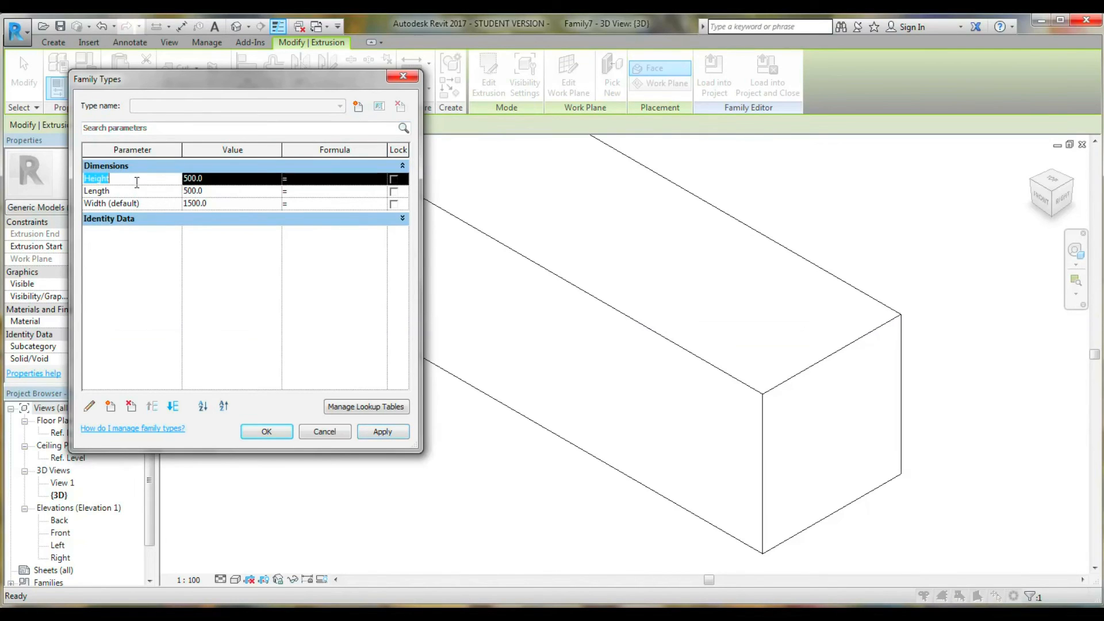
pyautogui.click(266, 432)
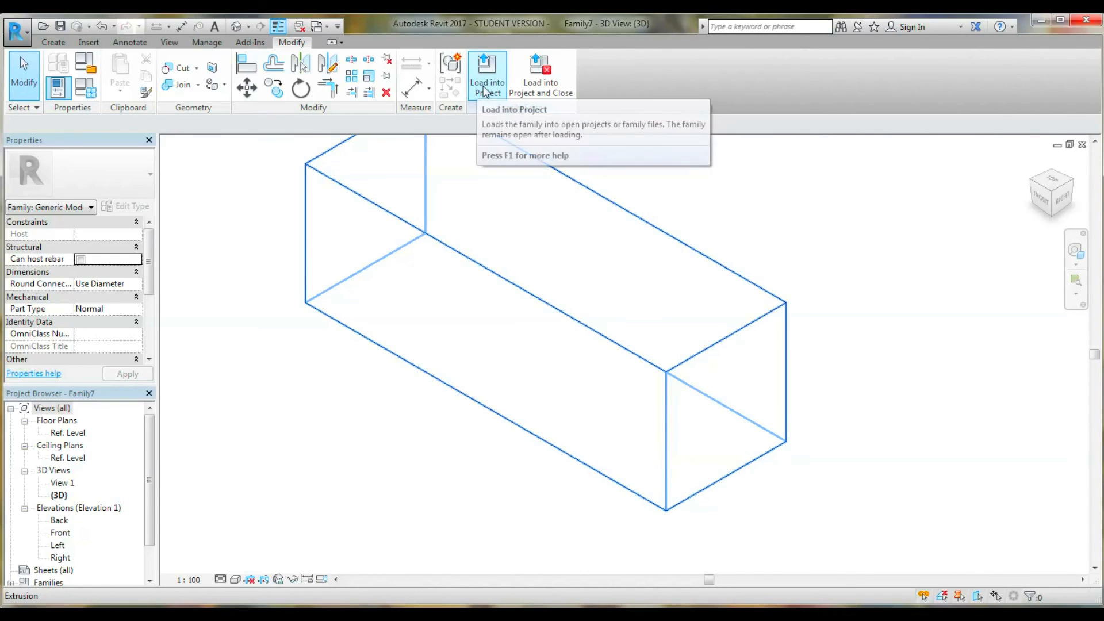
# Load the family into rac_basic_sample_project.rvt and place it in Kitchen & Dining.
pyautogui.click(486, 74)
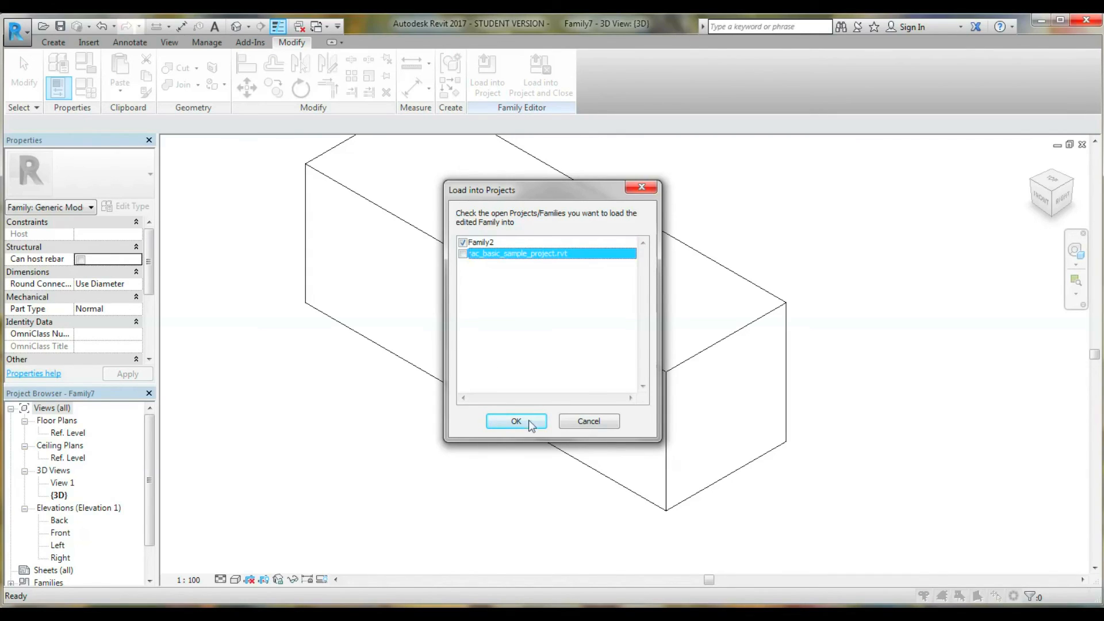
pyautogui.click(463, 254)
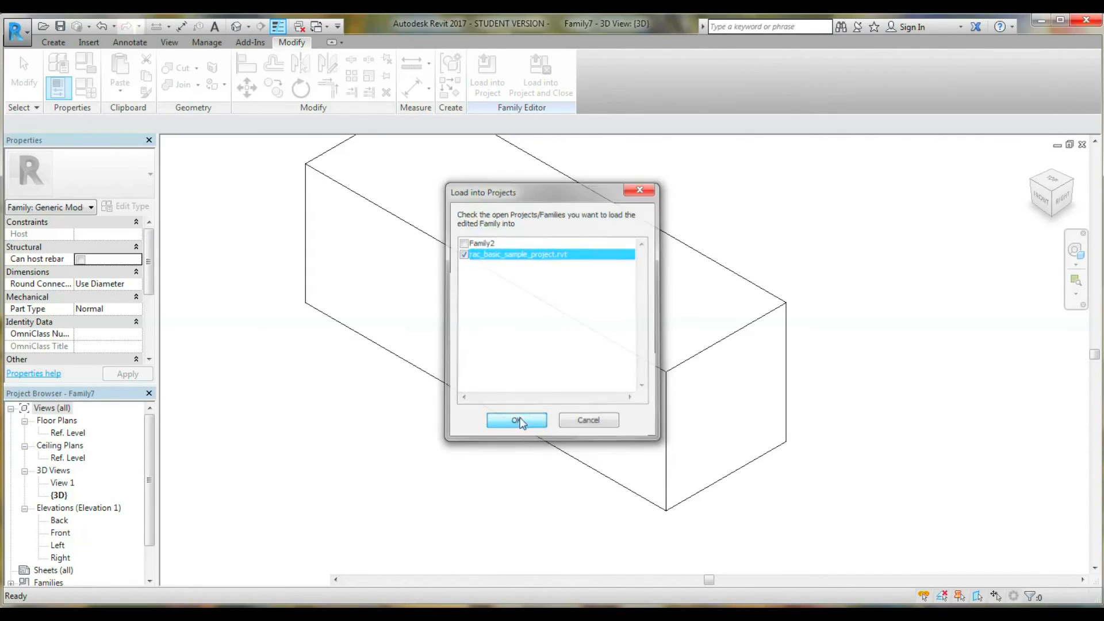
pyautogui.click(516, 421)
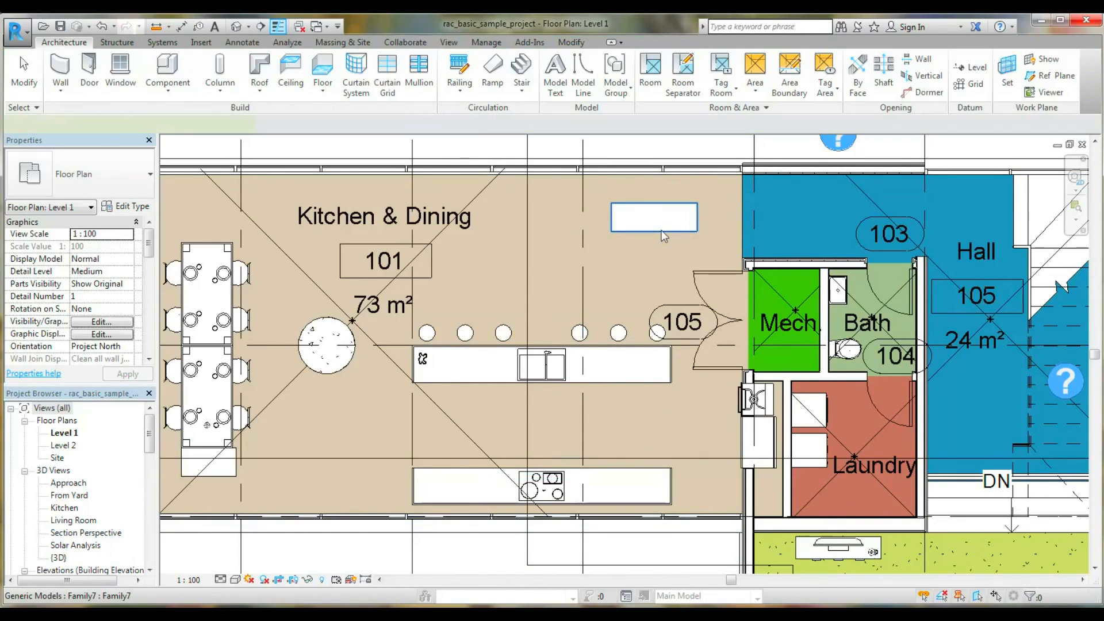
pyautogui.click(652, 217)
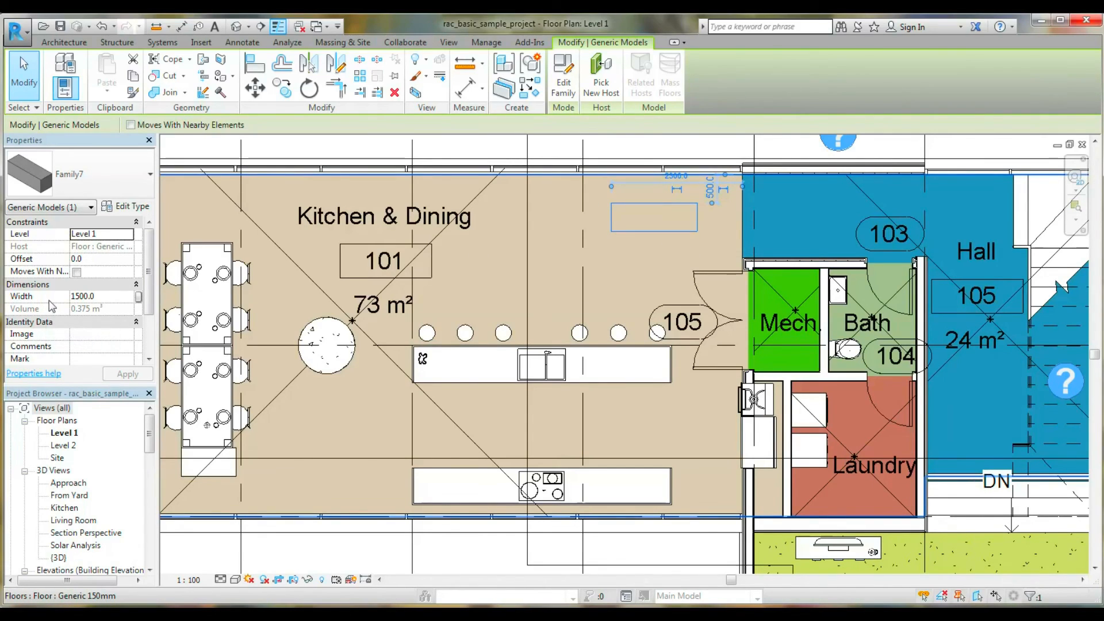
# Change the placed block's Width to 500 in Properties and apply.
pyautogui.tripleClick(83, 296)
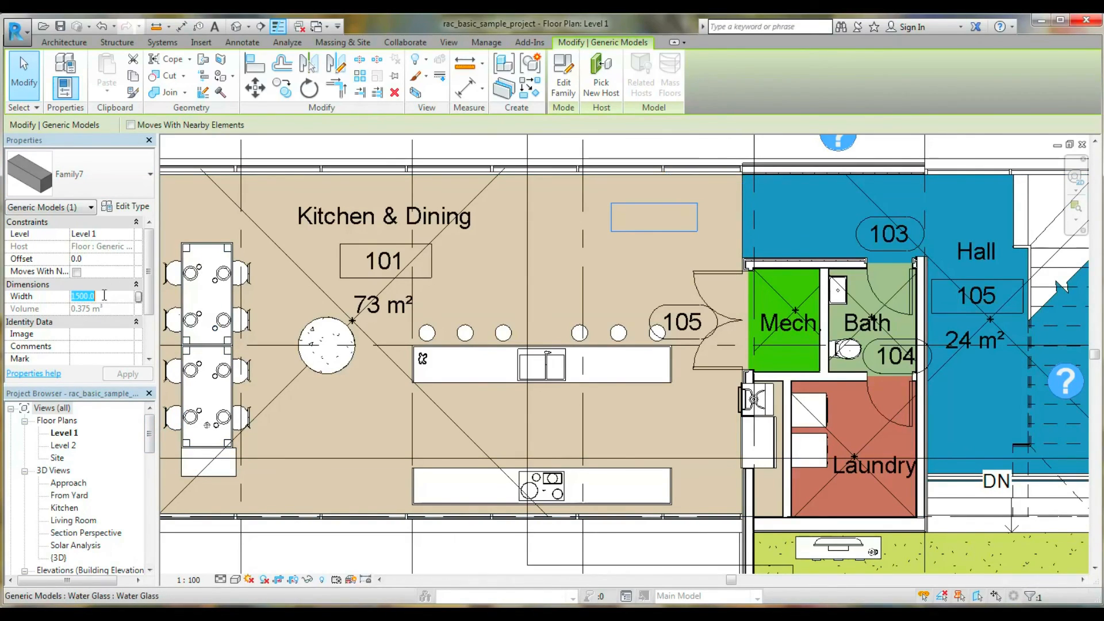
pyautogui.click(127, 373)
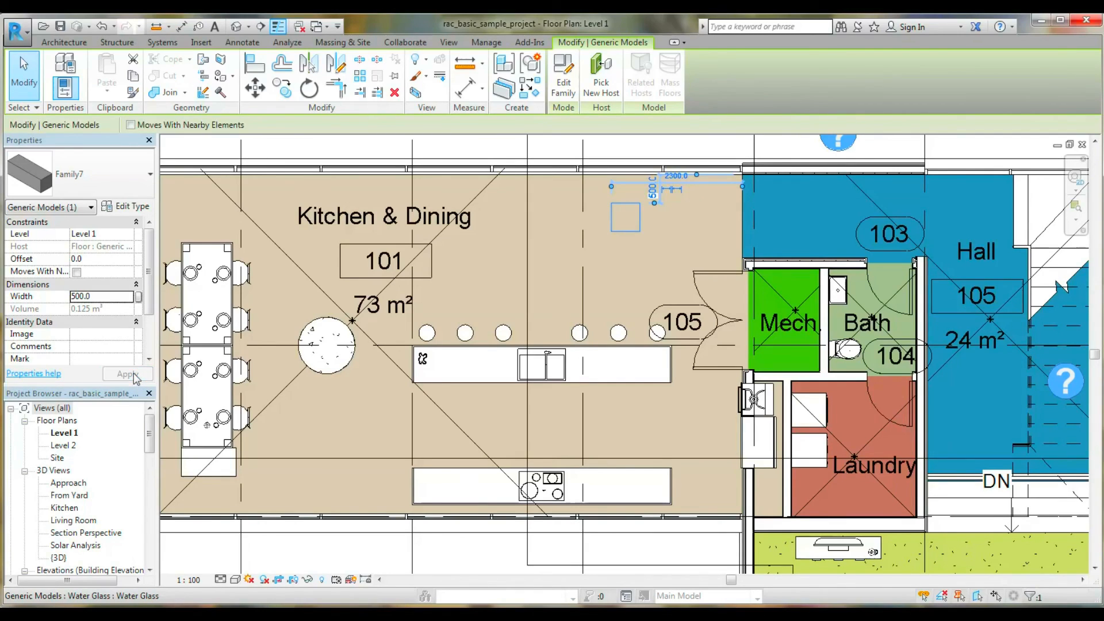
pyautogui.moveTo(123, 214)
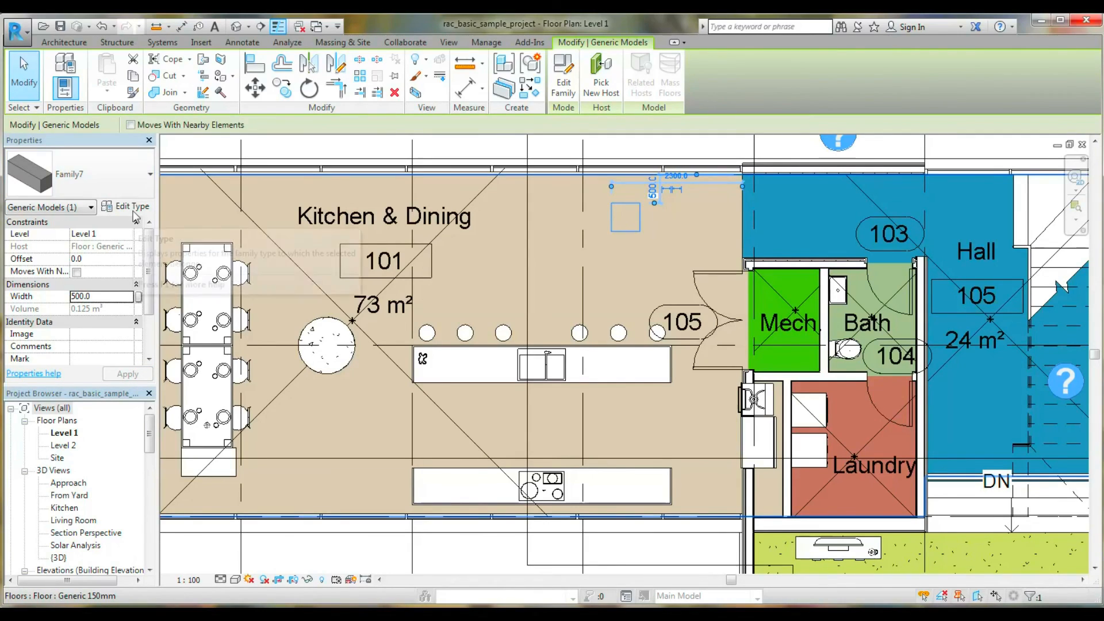
# Set Family7's type Height to 1000 and Length to 200 in Type Properties.
pyautogui.click(131, 206)
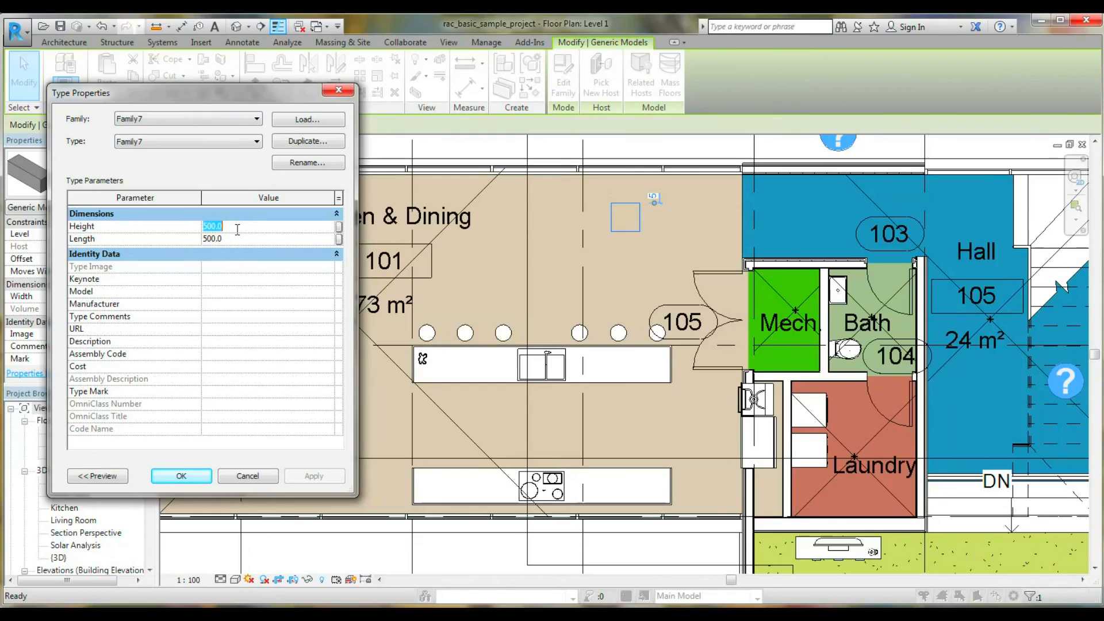
pyautogui.write('1')
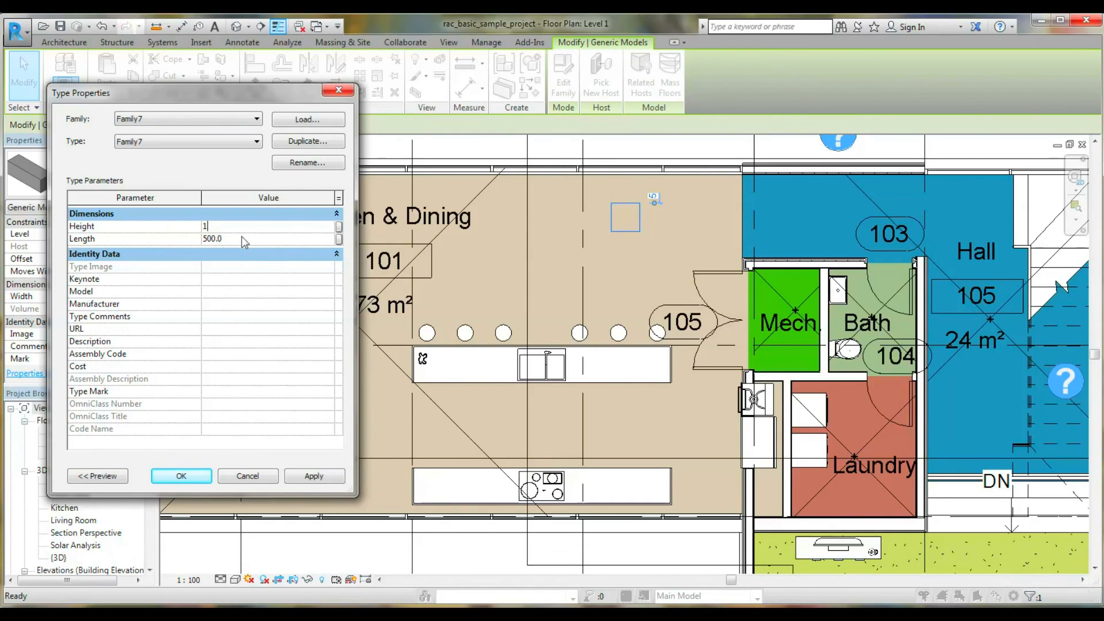
pyautogui.click(267, 238)
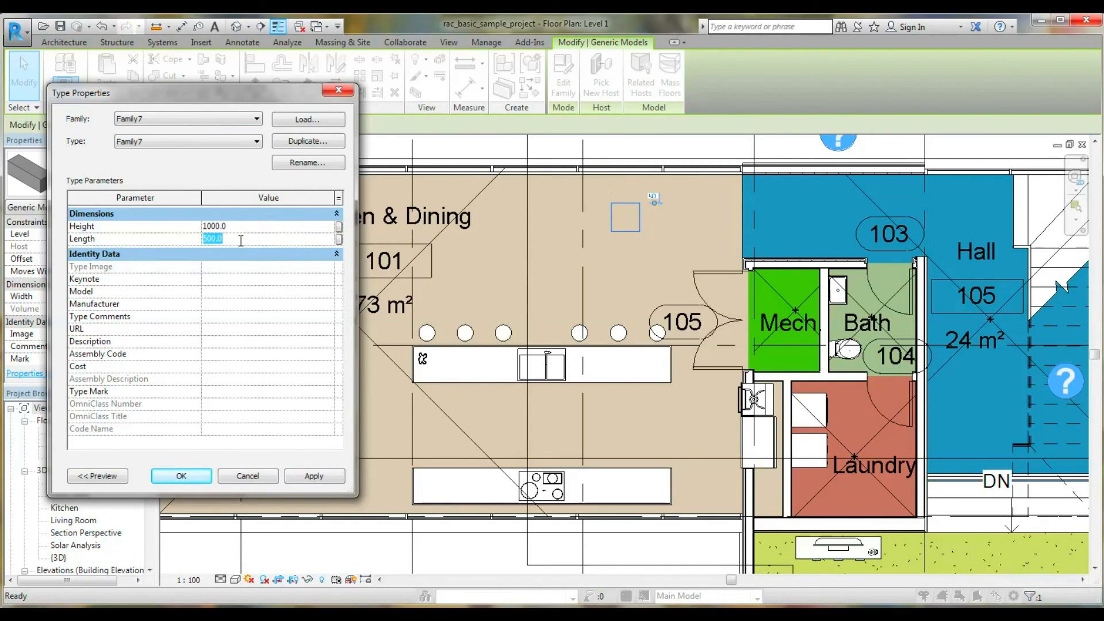
pyautogui.write('200')
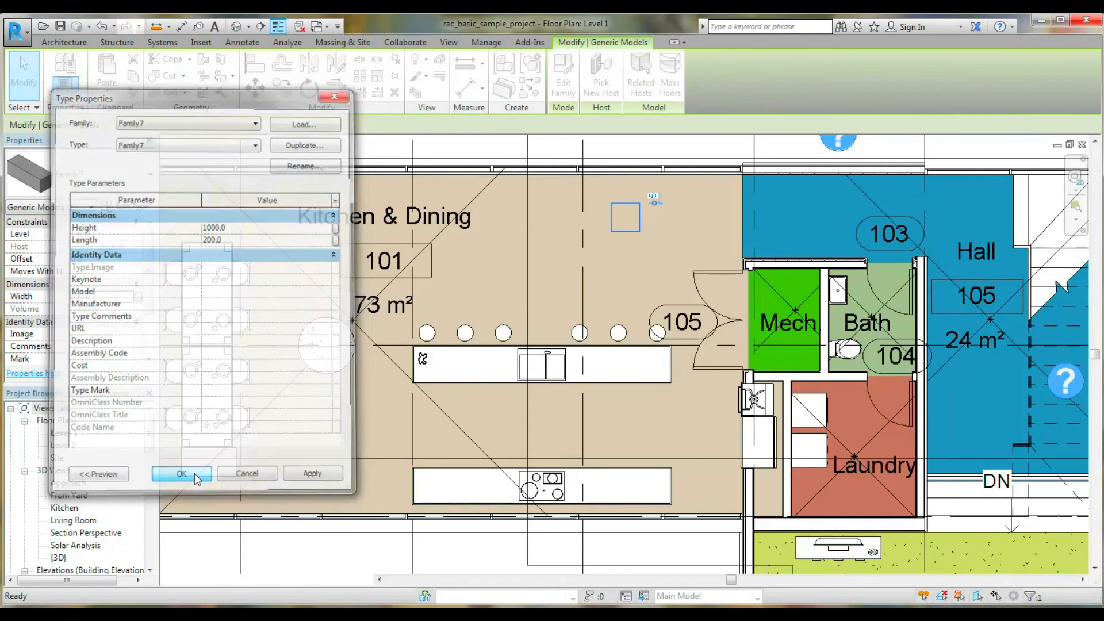
pyautogui.click(181, 472)
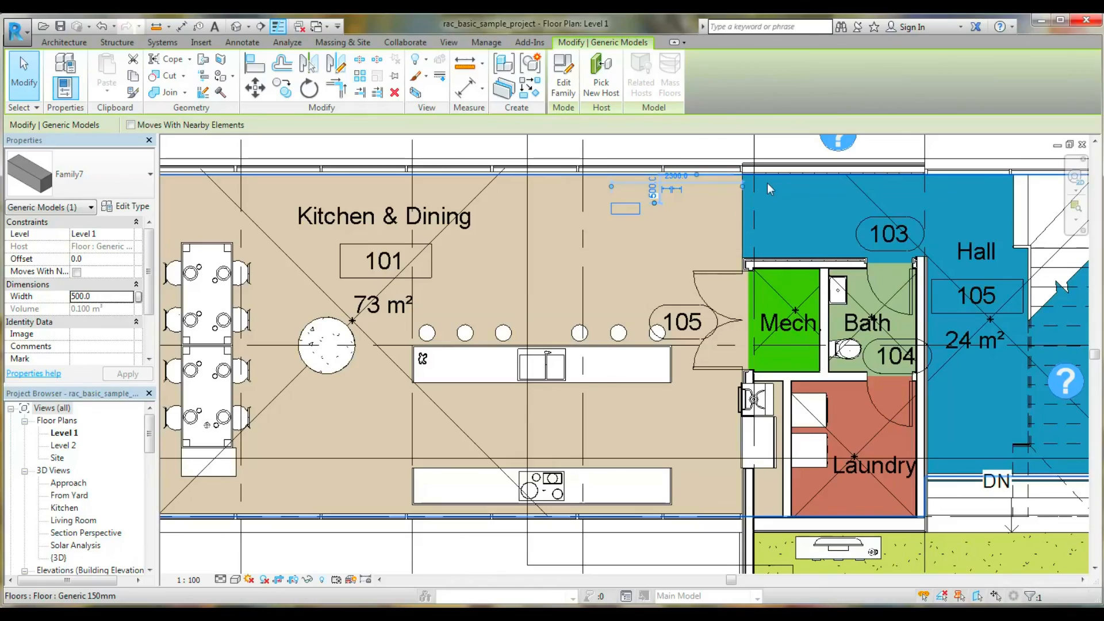